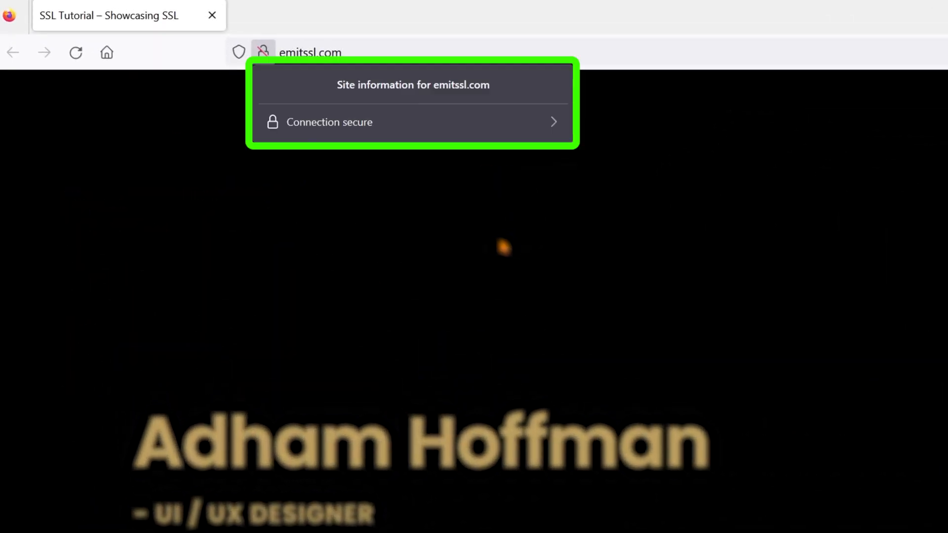
# - Check the emitssl.com padlock details to confirm the connection is secure
pyautogui.click(231, 23)
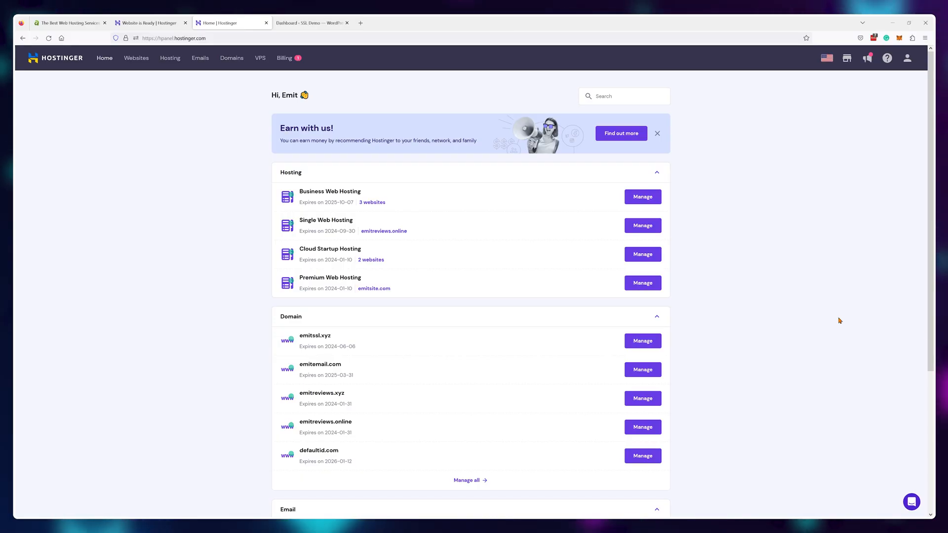
# - Install the free SSL on emitssl.xyz from its Security > SSL page and dismiss the notice
pyautogui.click(136, 58)
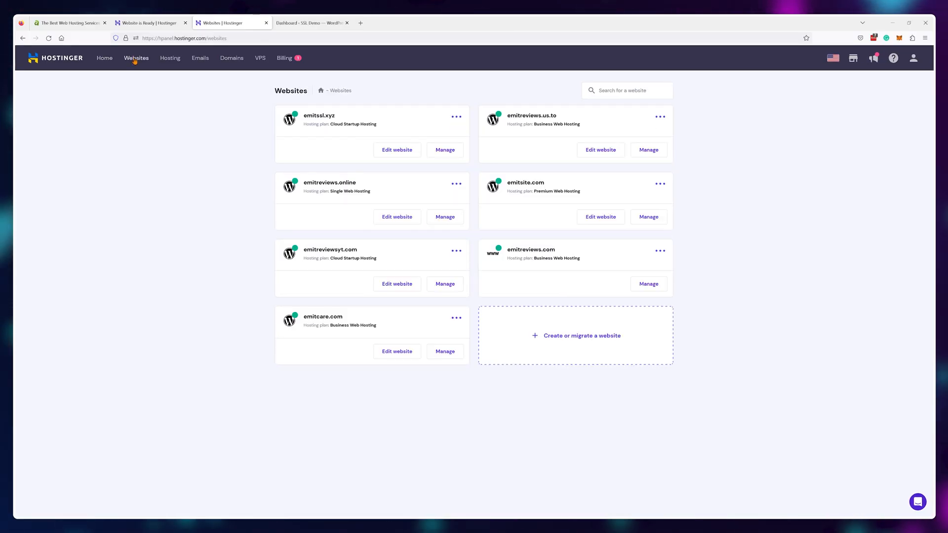
pyautogui.click(444, 149)
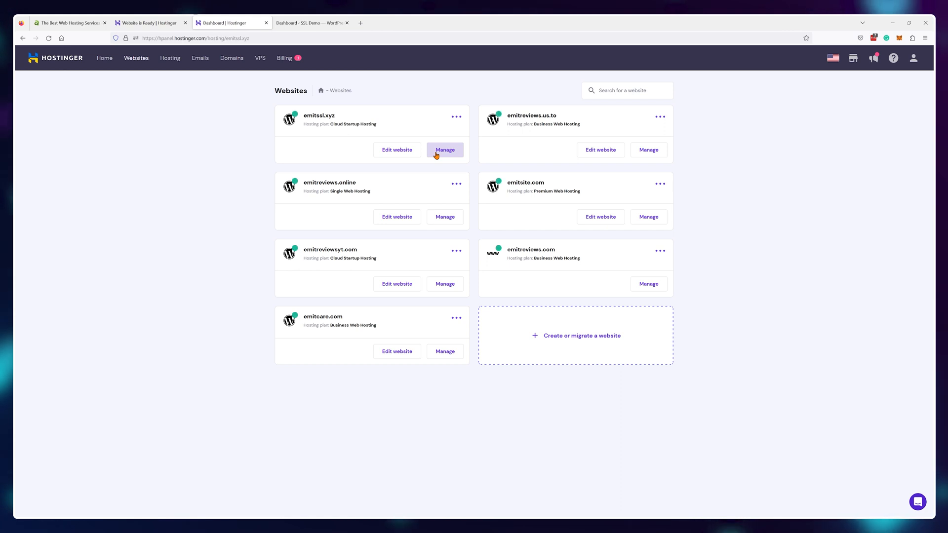
pyautogui.click(444, 149)
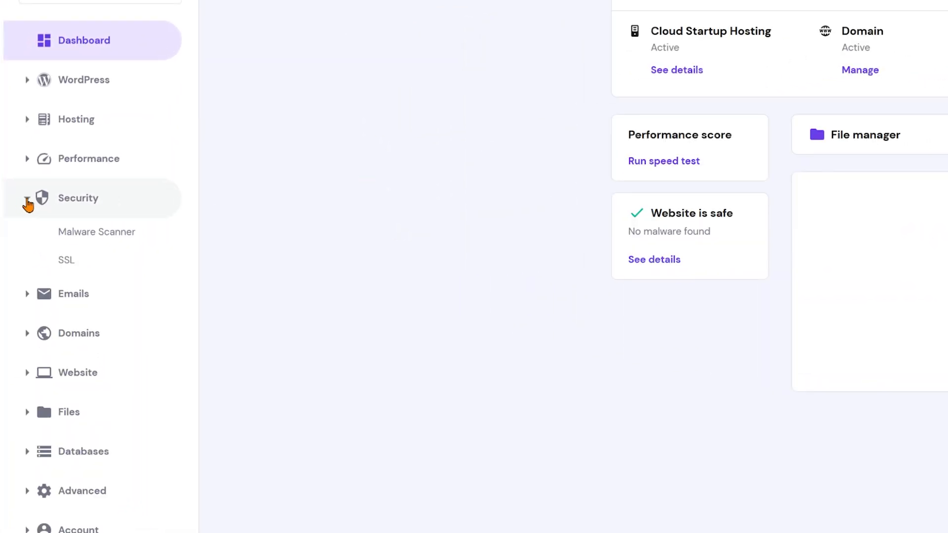
pyautogui.click(67, 259)
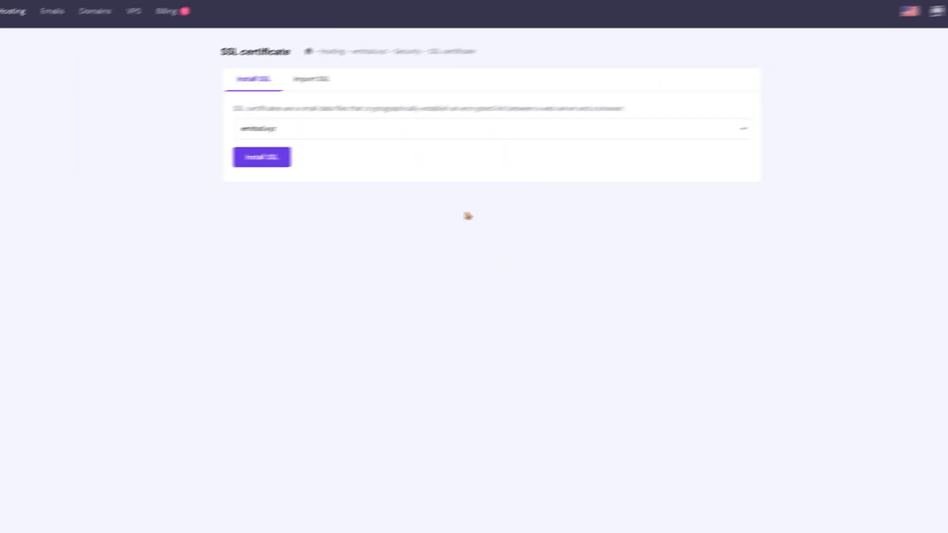
pyautogui.click(261, 157)
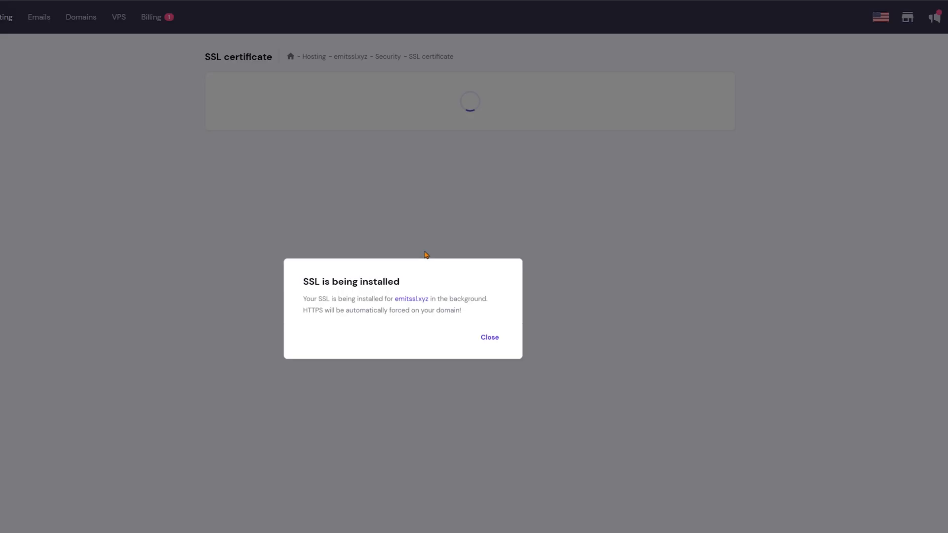
pyautogui.click(489, 337)
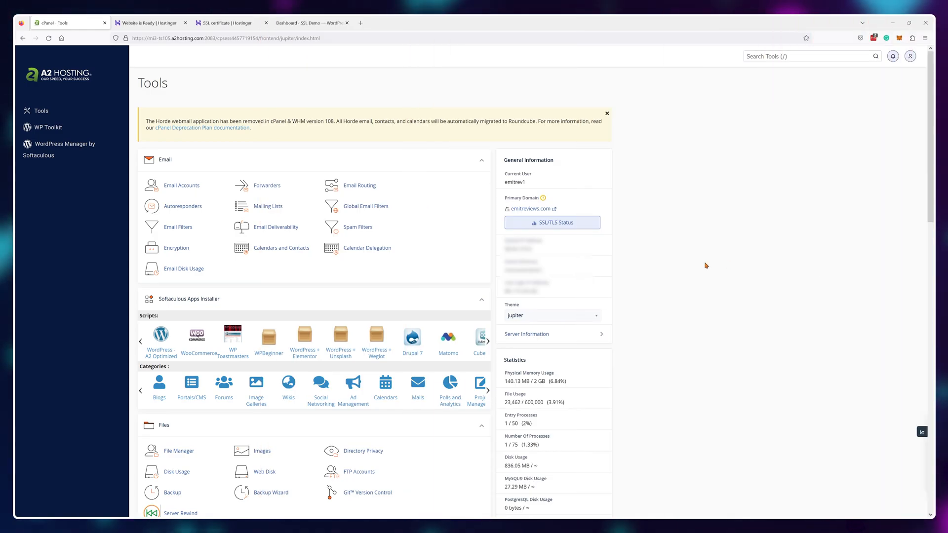
# - Install the saved emitssl.com certificate through SSL/TLS > Manage SSL sites
pyautogui.scroll(-3)
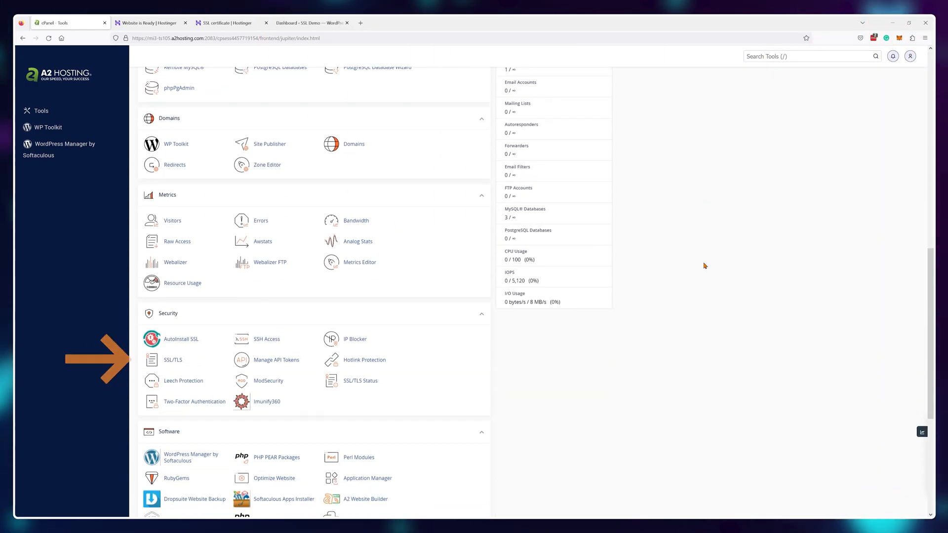
pyautogui.click(172, 360)
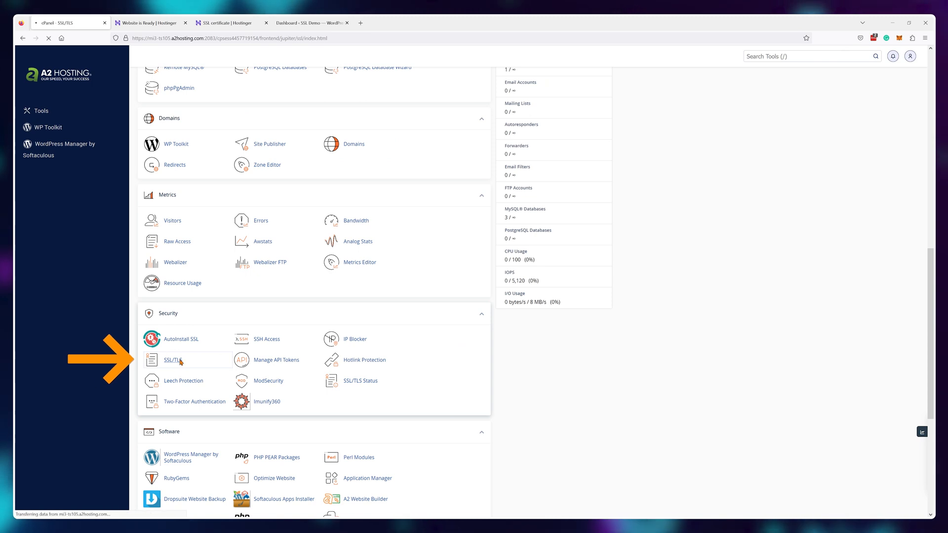
pyautogui.click(173, 360)
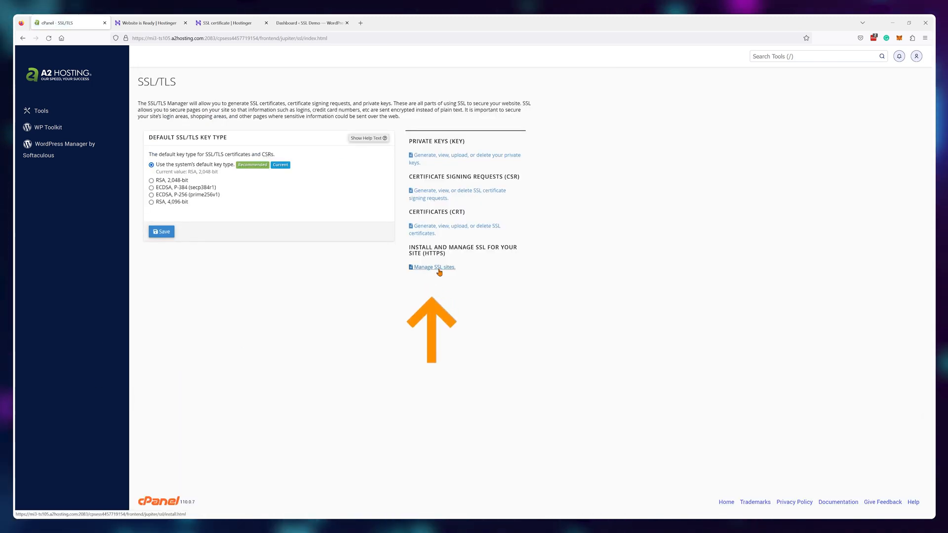
pyautogui.click(434, 267)
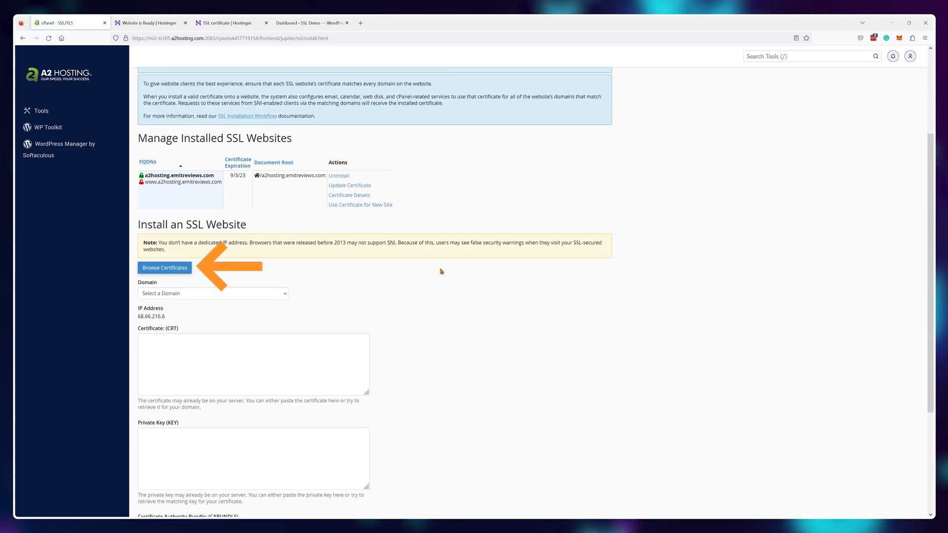
pyautogui.click(164, 267)
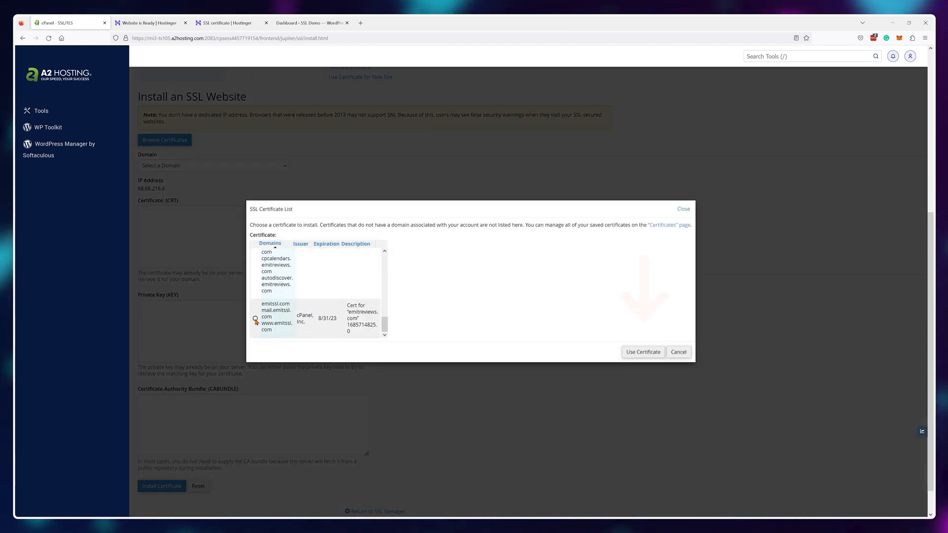
pyautogui.click(643, 352)
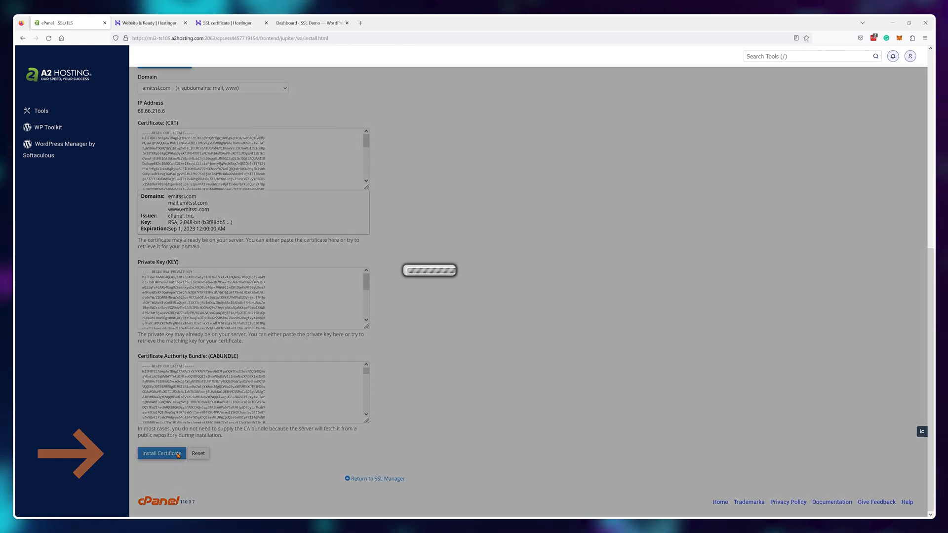
pyautogui.click(161, 453)
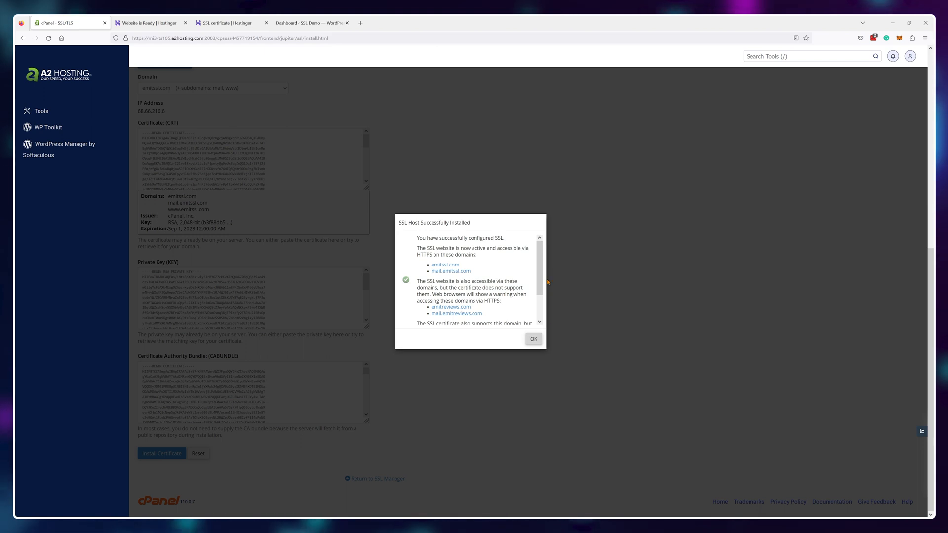
pyautogui.moveTo(604, 292)
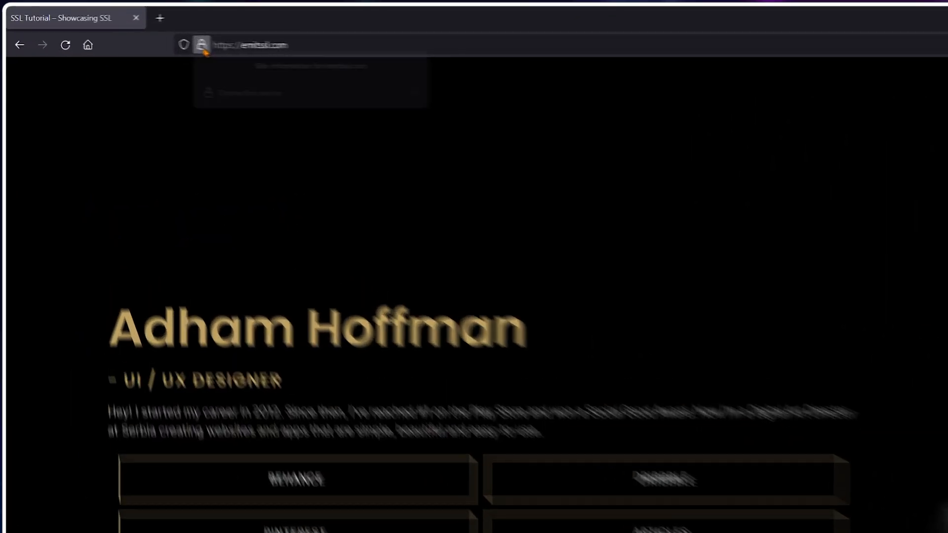
# - Recheck the emitssl.com padlock information to verify the HTTPS connection
pyautogui.click(277, 52)
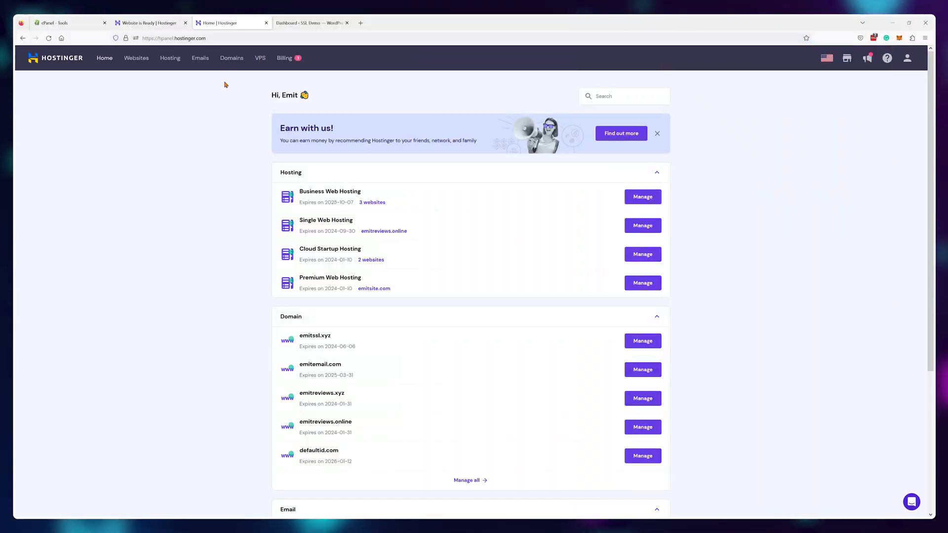
# - Open the DNS / Nameservers page for the emitssl.xyz domain
pyautogui.click(231, 58)
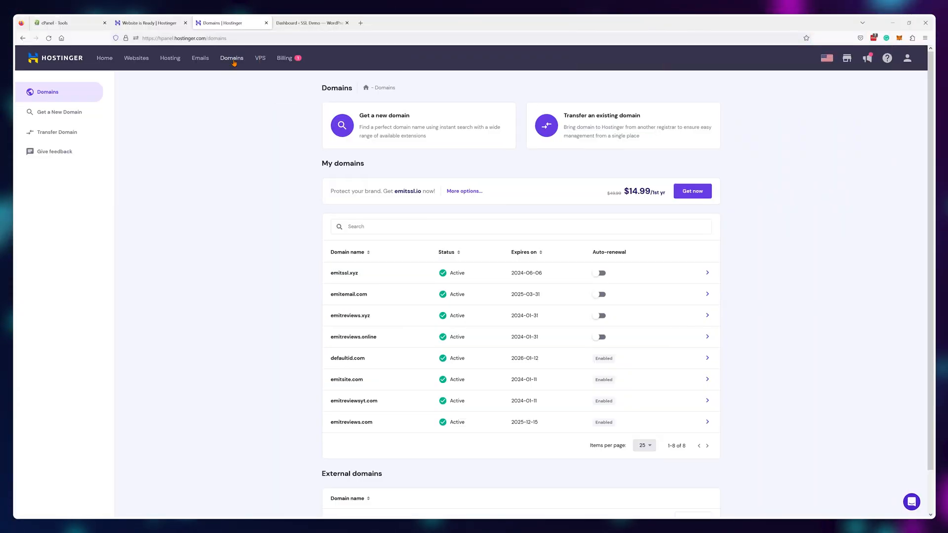
pyautogui.click(344, 272)
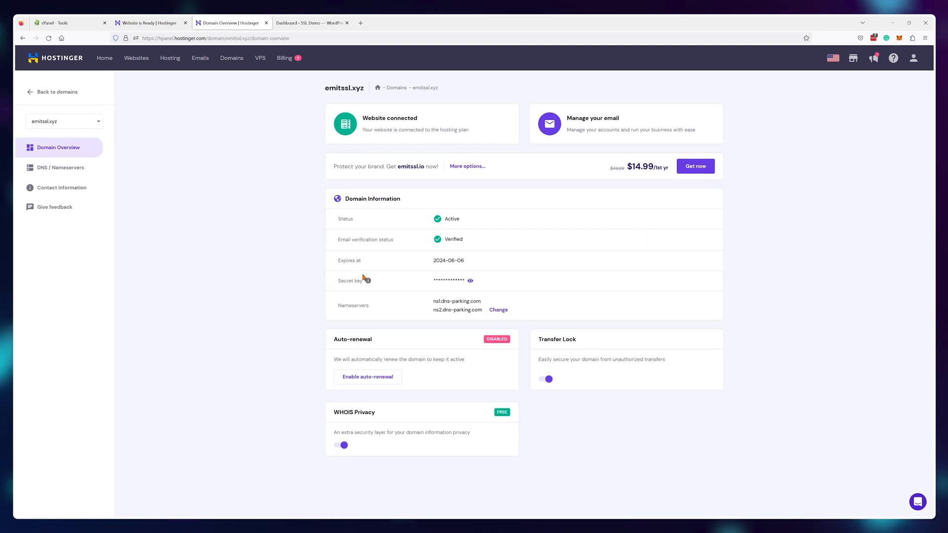
pyautogui.click(59, 168)
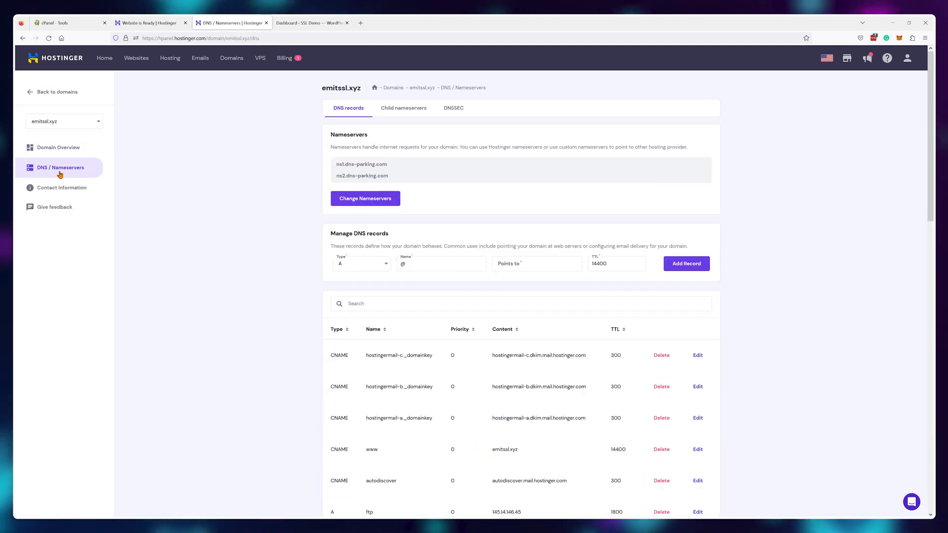
pyautogui.moveTo(285, 208)
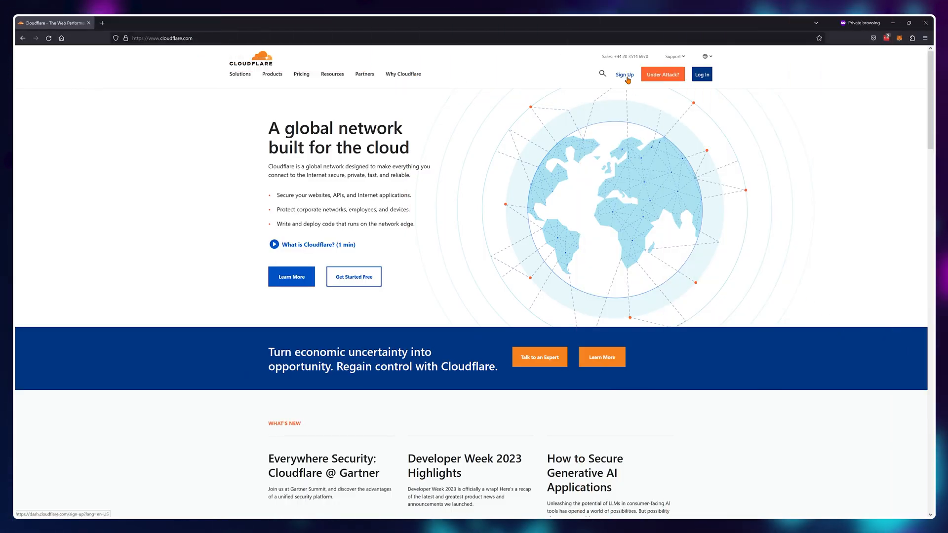
# - Log in to Cloudflare and add emitssl.xyz as a new site
pyautogui.click(623, 73)
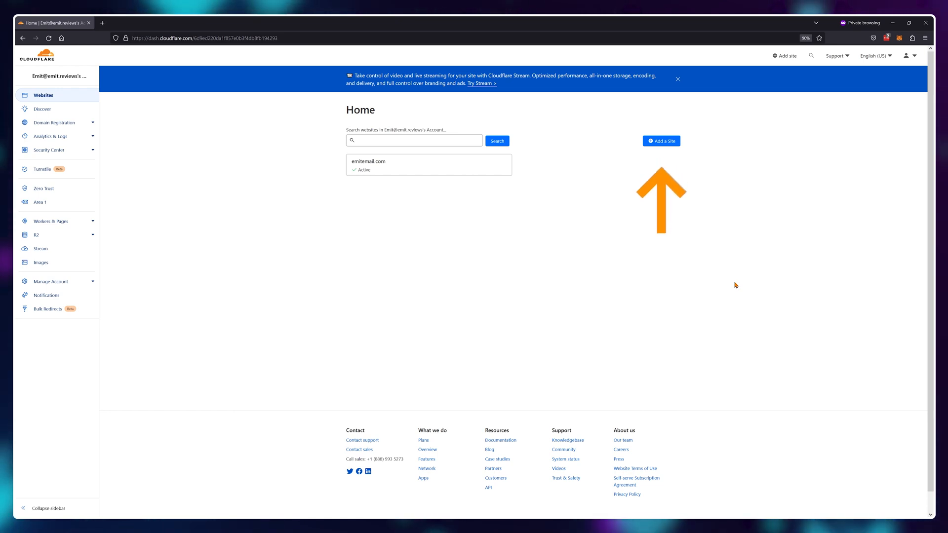
pyautogui.click(660, 141)
pyautogui.write('emitssl.xyz')
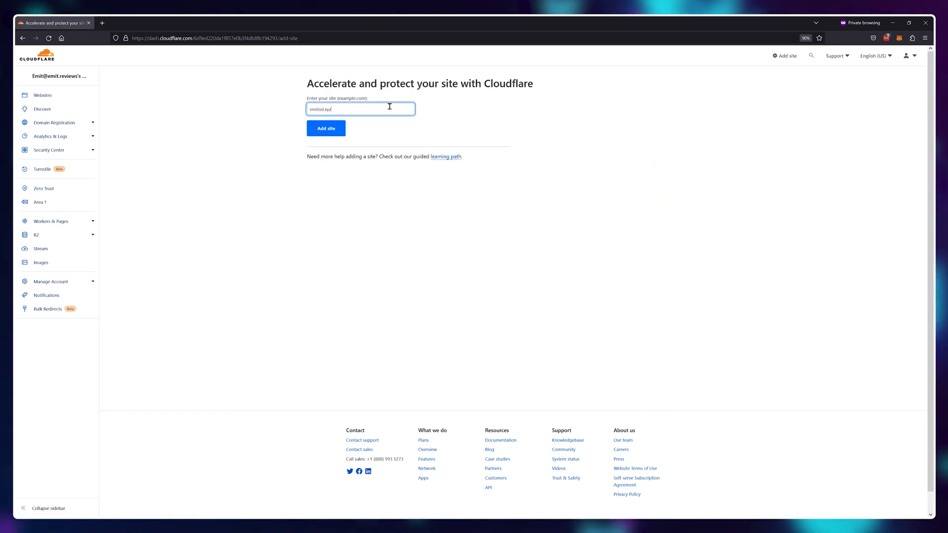
pyautogui.click(326, 128)
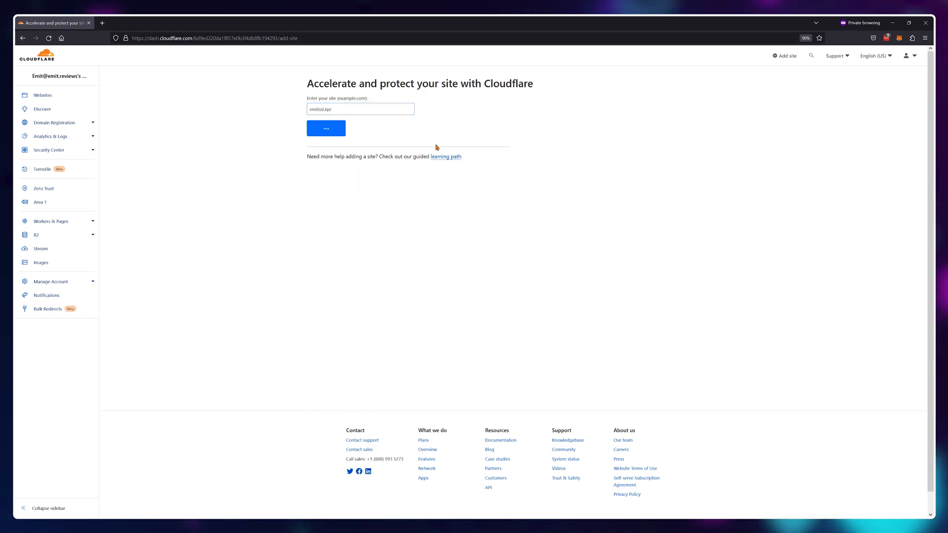
# - Choose the Free plan and accept the scanned DNS records
pyautogui.click(326, 128)
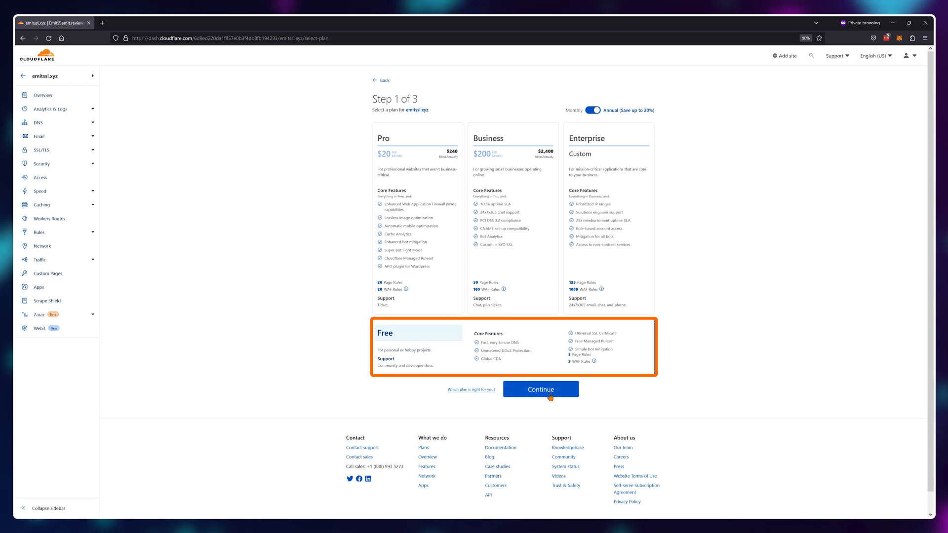
pyautogui.click(540, 389)
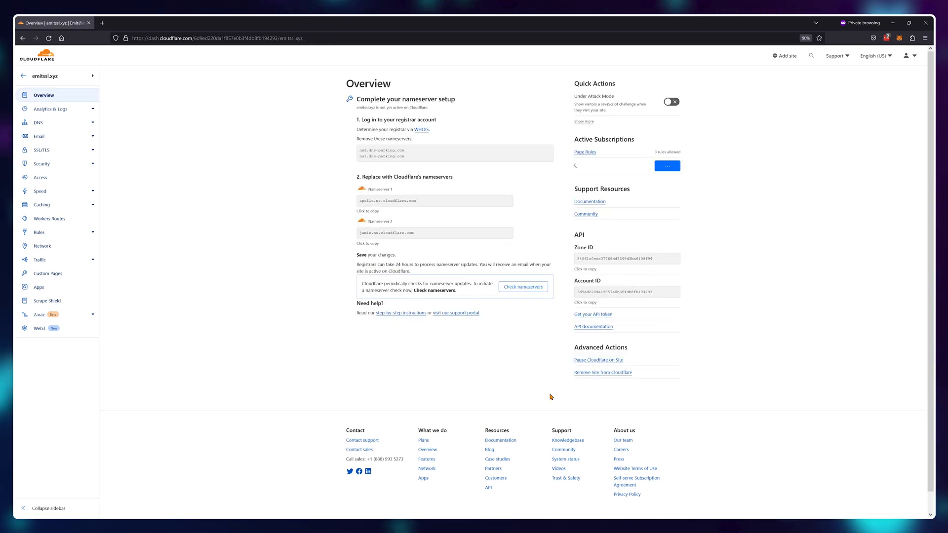
pyautogui.click(522, 286)
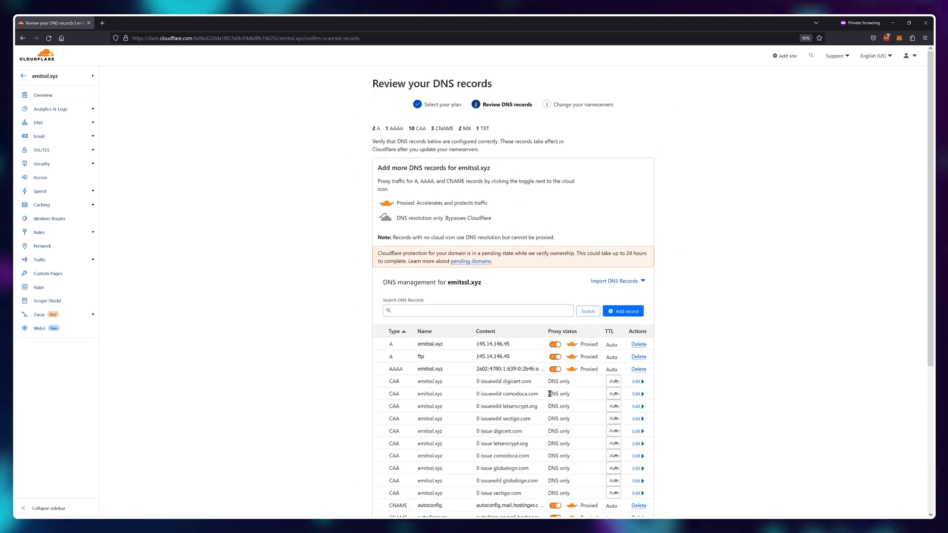
pyautogui.scroll(-3)
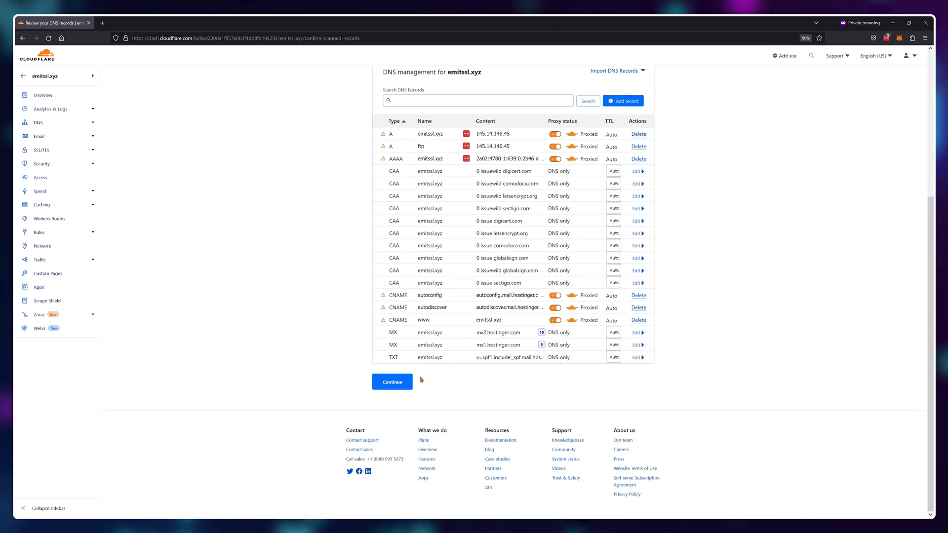
pyautogui.click(391, 382)
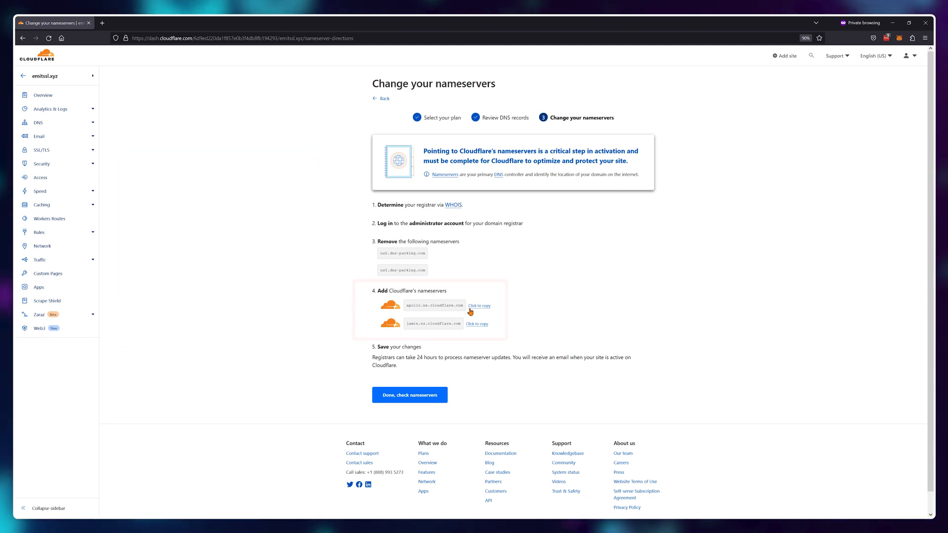
# - Set emitssl.xyz nameservers to apollo.ns.cloudflare.com and jamie.ns.cloudflare.com and save
pyautogui.click(479, 305)
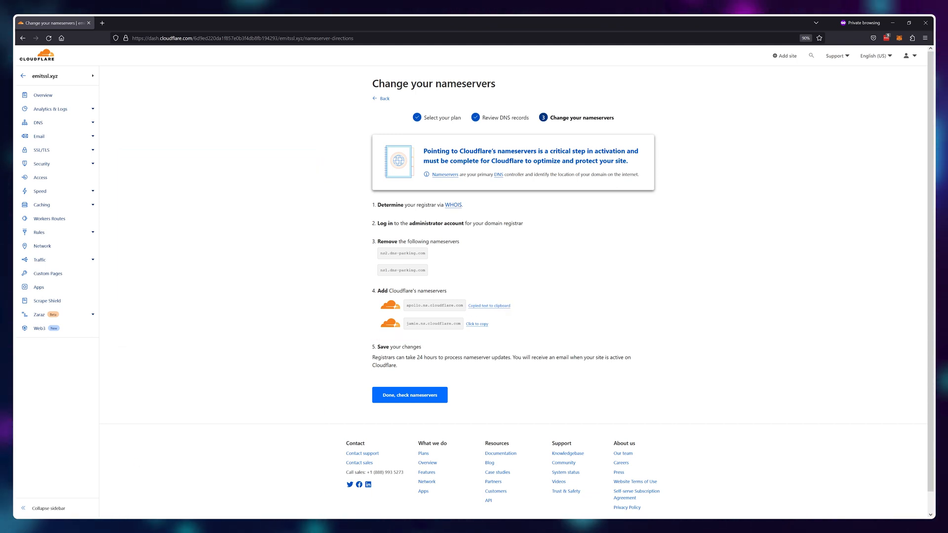
pyautogui.click(230, 23)
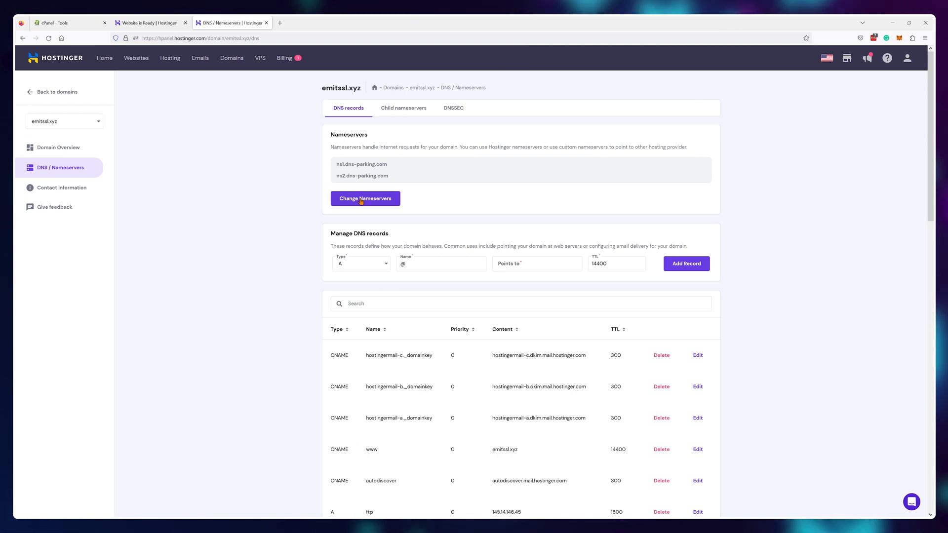
pyautogui.click(365, 198)
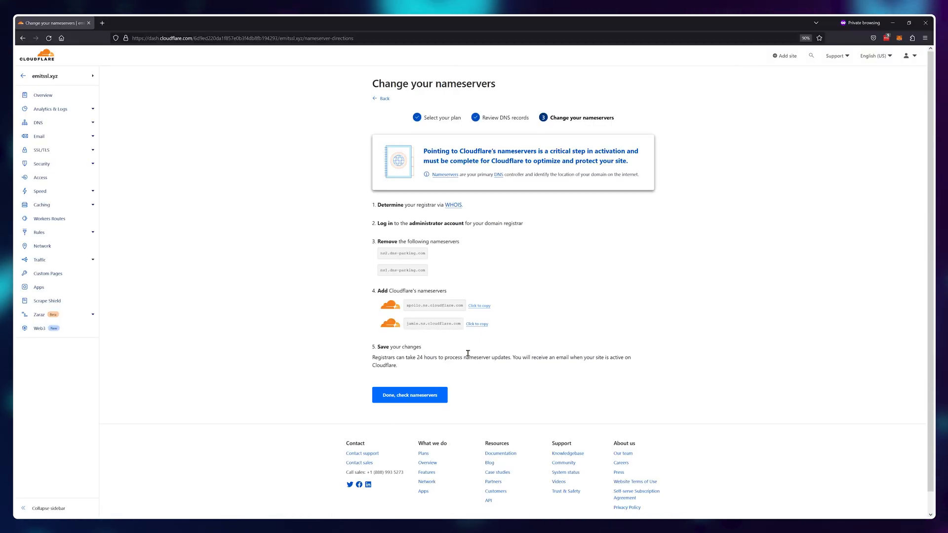
pyautogui.click(230, 22)
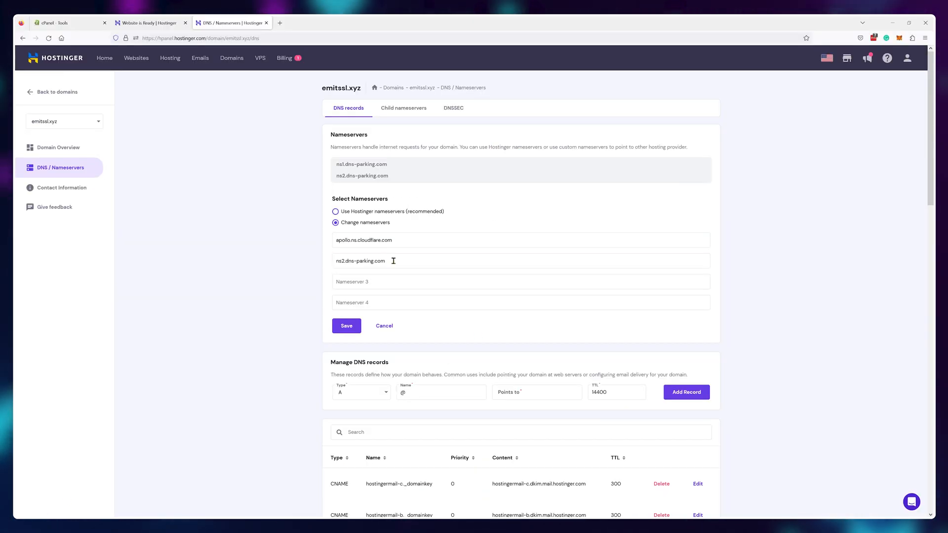
pyautogui.write('jamie.ns.cloudflare.com')
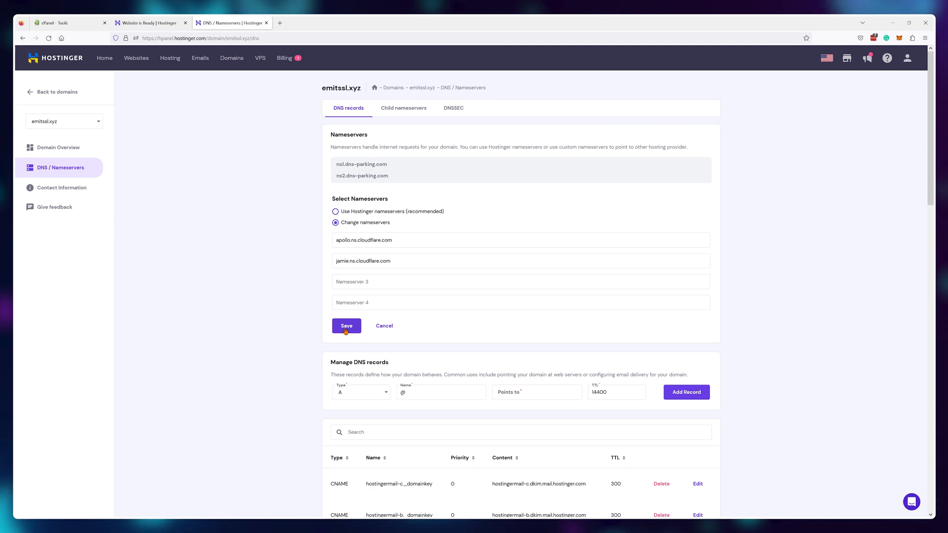
pyautogui.click(345, 326)
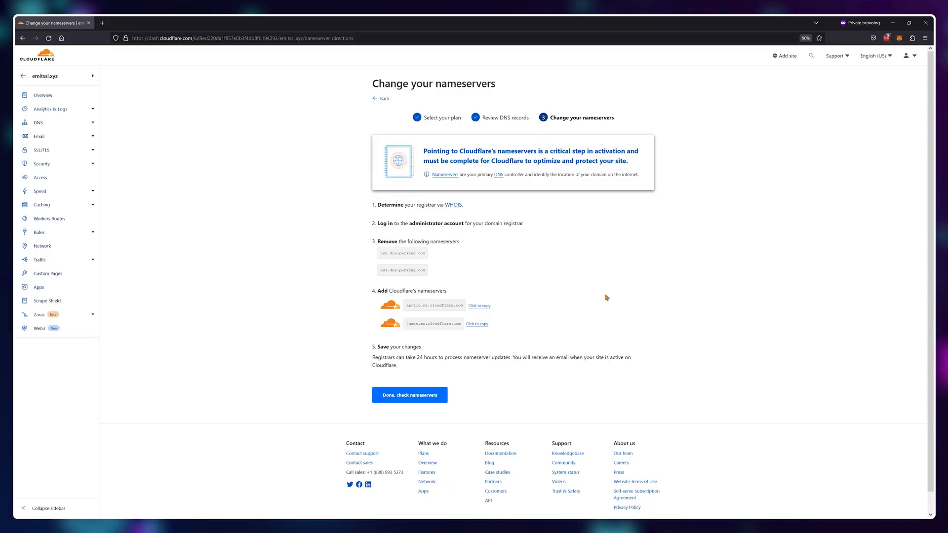
pyautogui.moveTo(496, 360)
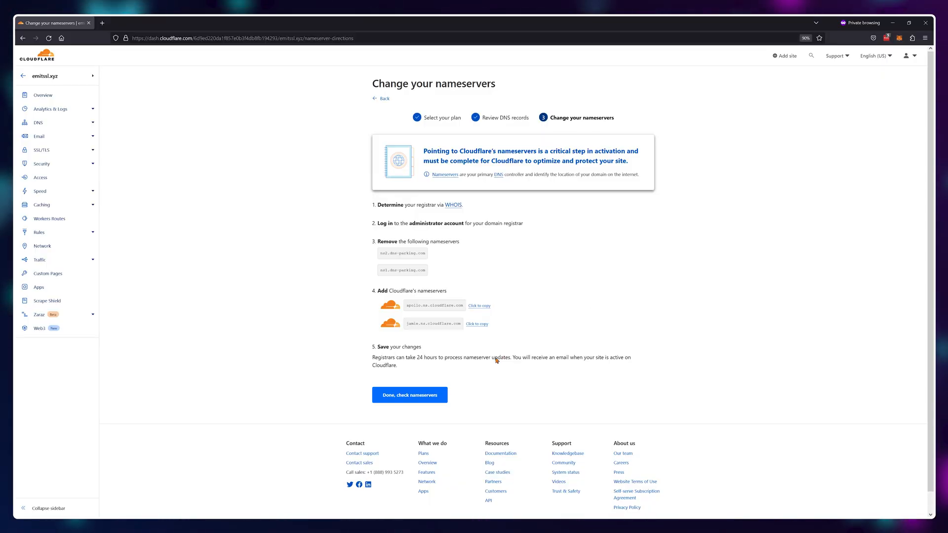
# - Confirm the updated nameservers, skip the quick start, and set SSL/TLS encryption to Full
pyautogui.click(410, 394)
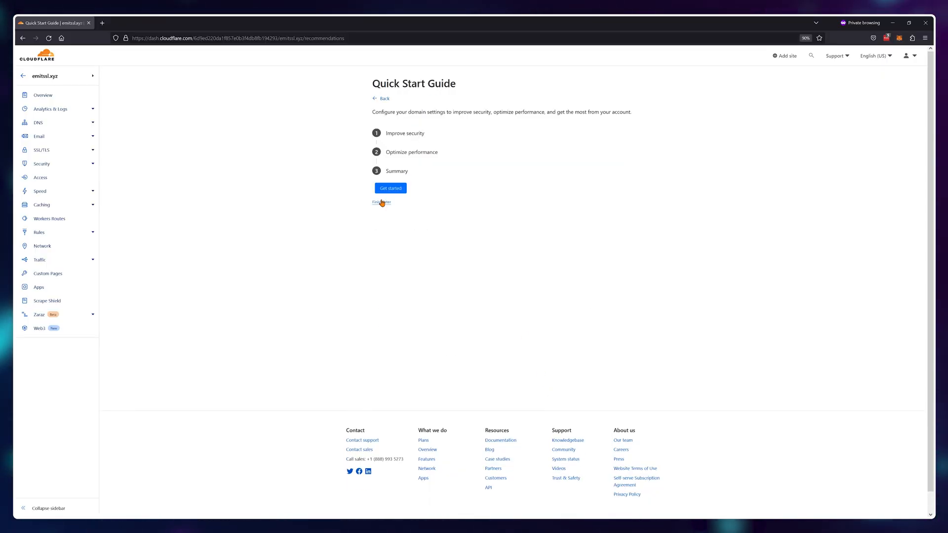
pyautogui.click(380, 202)
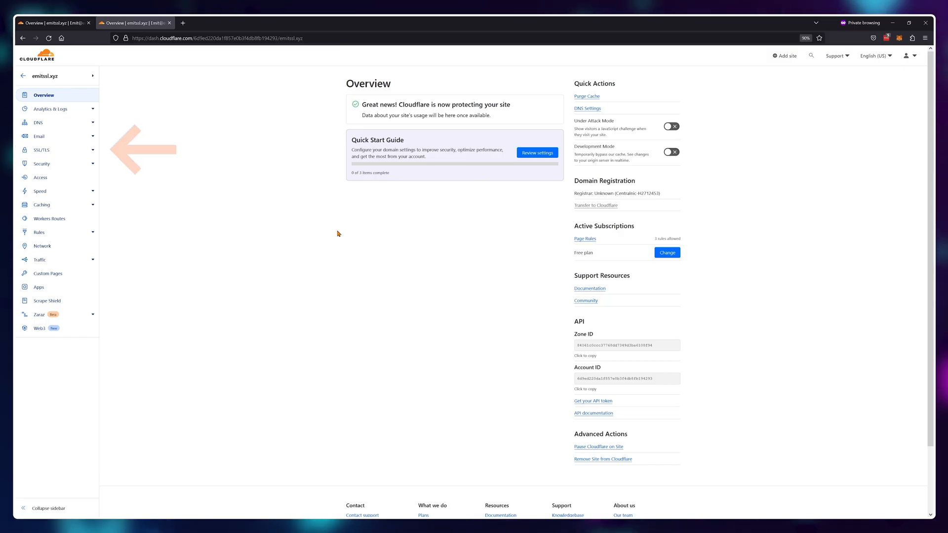
pyautogui.click(41, 150)
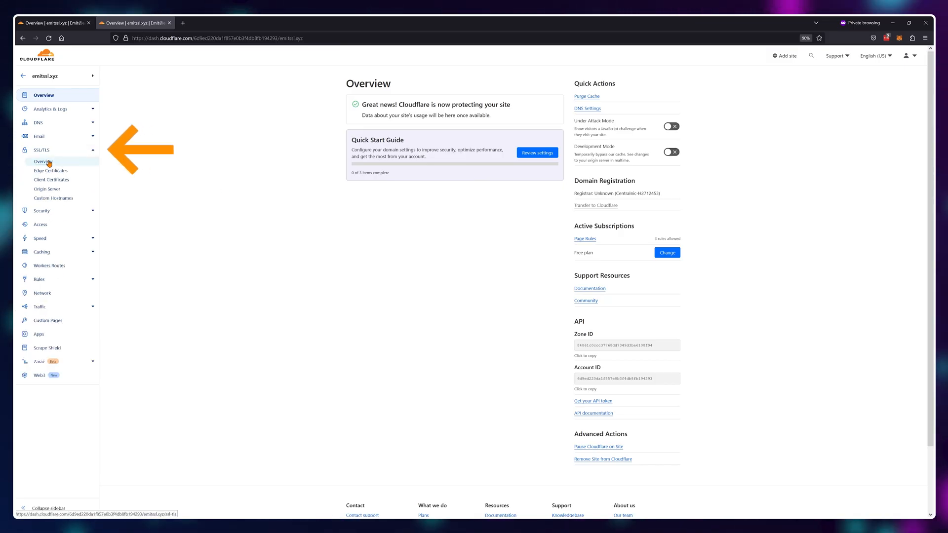
pyautogui.click(44, 161)
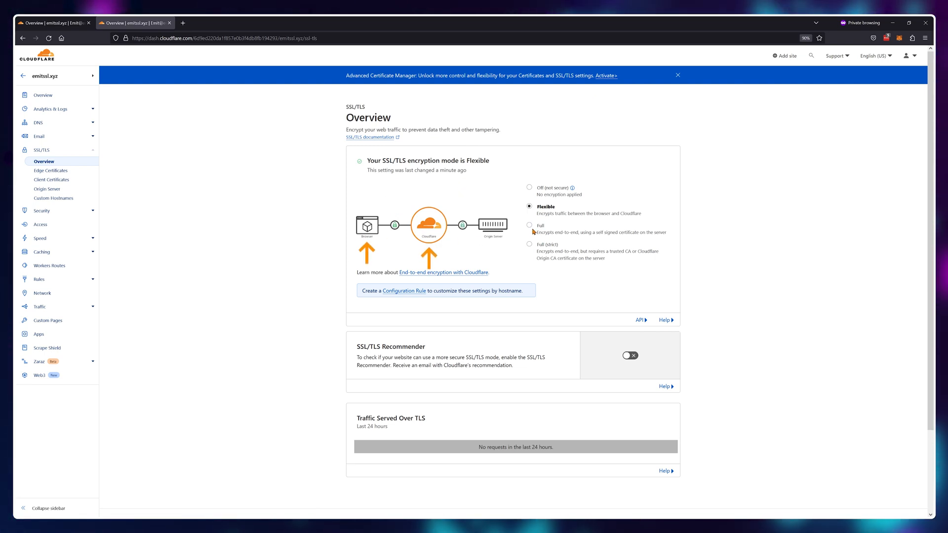
pyautogui.click(529, 225)
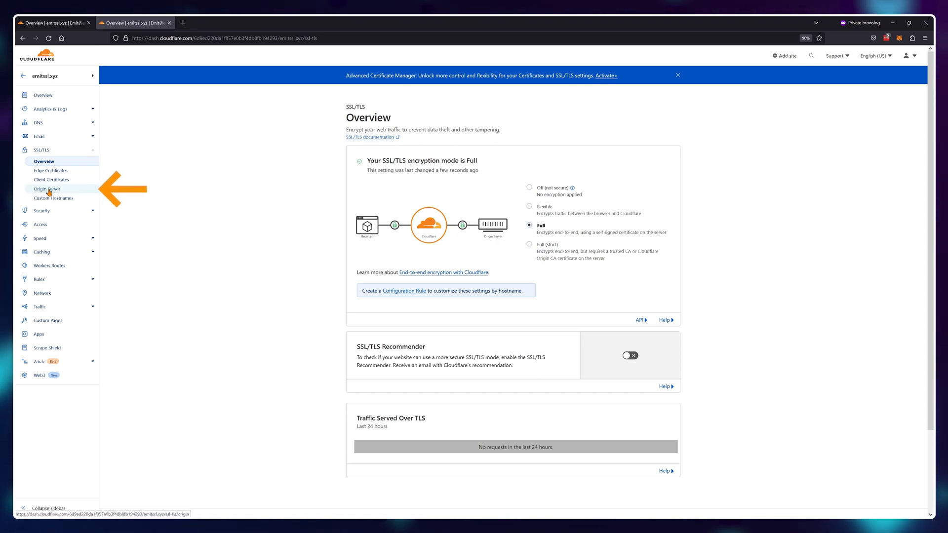
# - Create a default origin certificate under SSL/TLS > Origin Server and copy its text
pyautogui.click(46, 189)
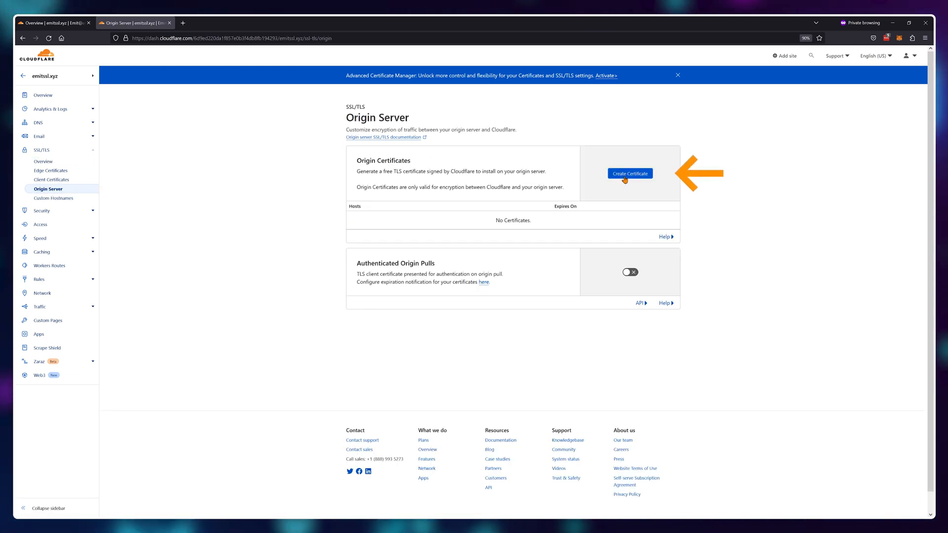
pyautogui.click(630, 174)
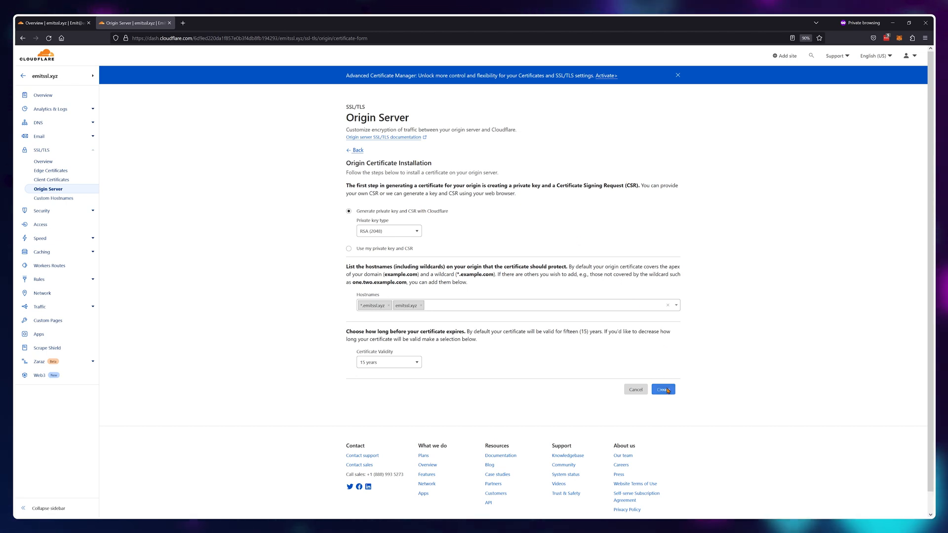
pyautogui.click(663, 389)
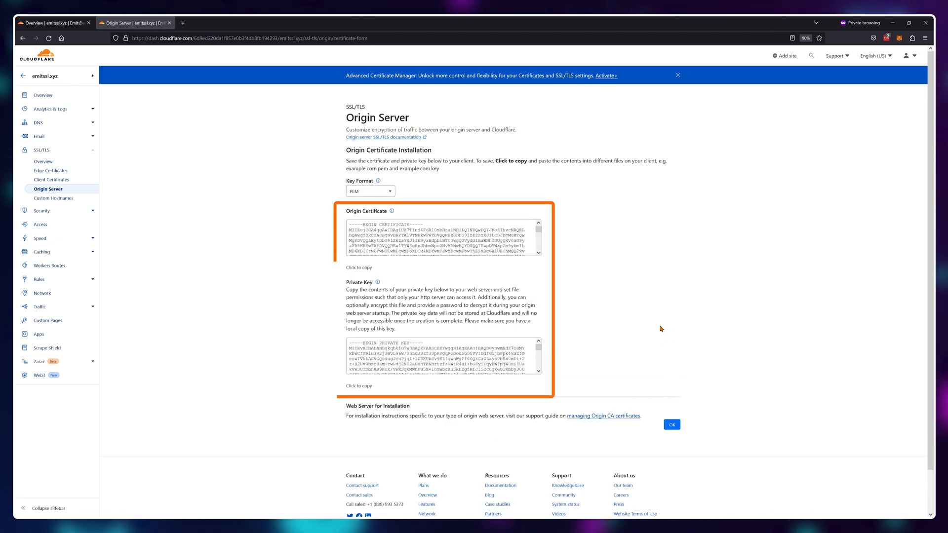
pyautogui.moveTo(643, 318)
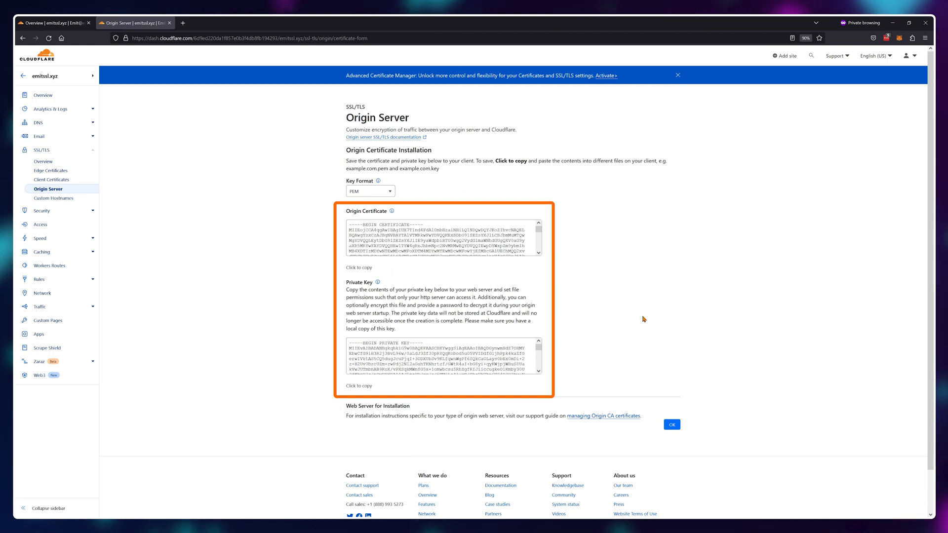
pyautogui.rightClick(436, 236)
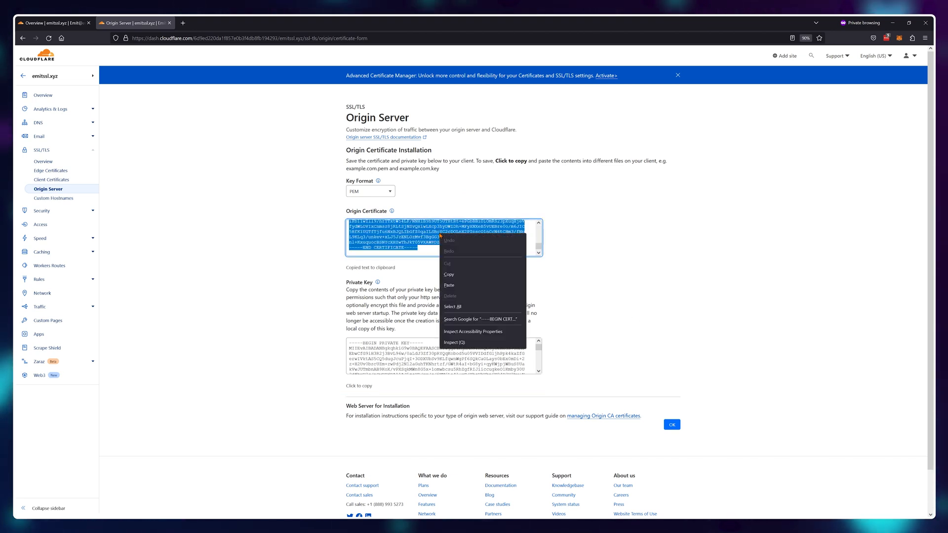
pyautogui.click(618, 267)
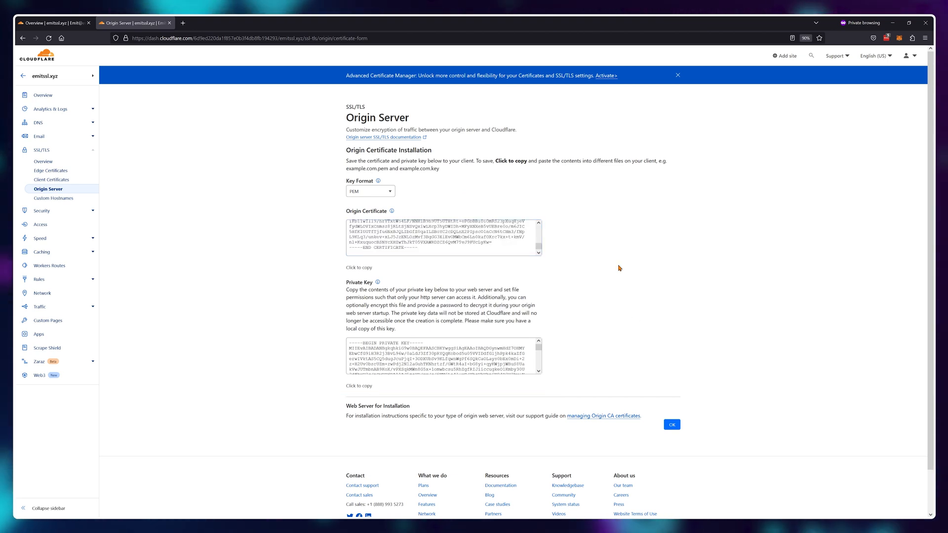
# - Open the emitssl.xyz SSL page in hPanel and switch to importing a certificate
pyautogui.click(231, 22)
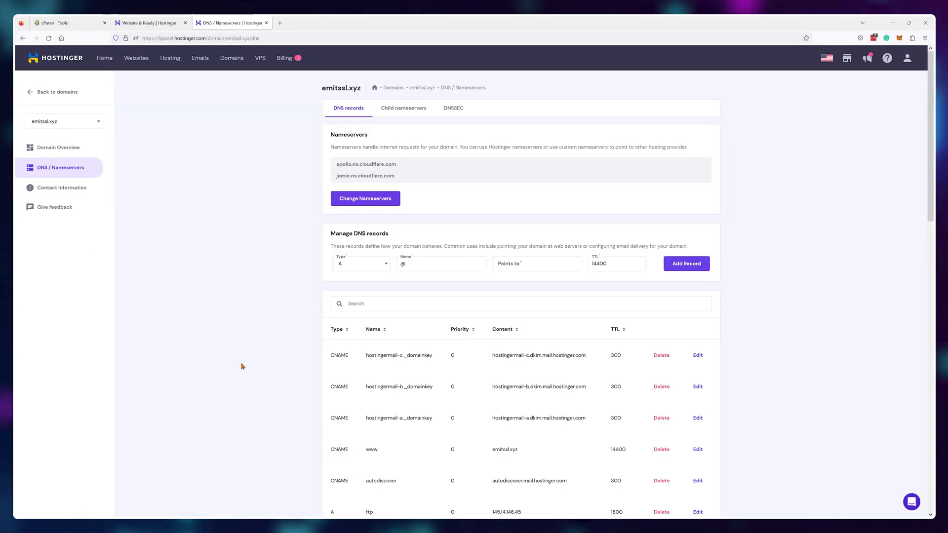
pyautogui.click(136, 59)
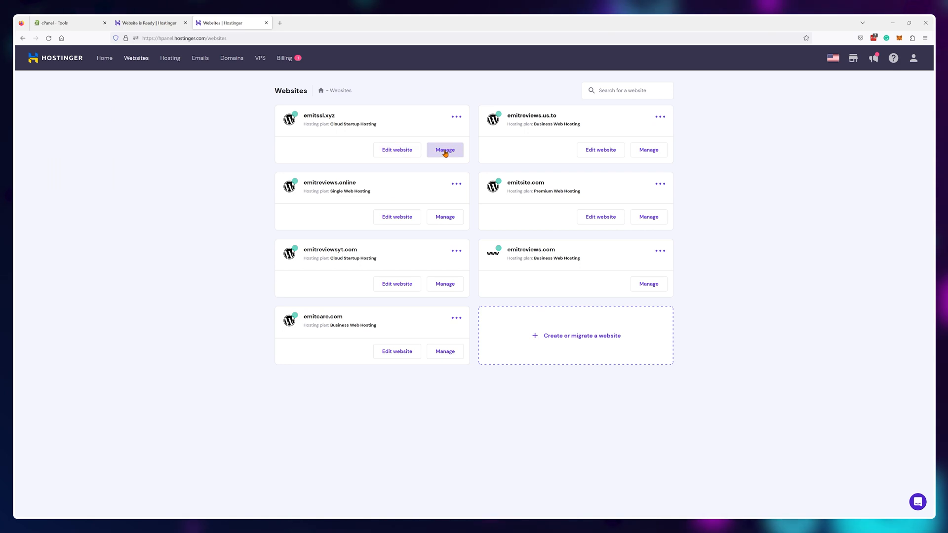
pyautogui.click(444, 149)
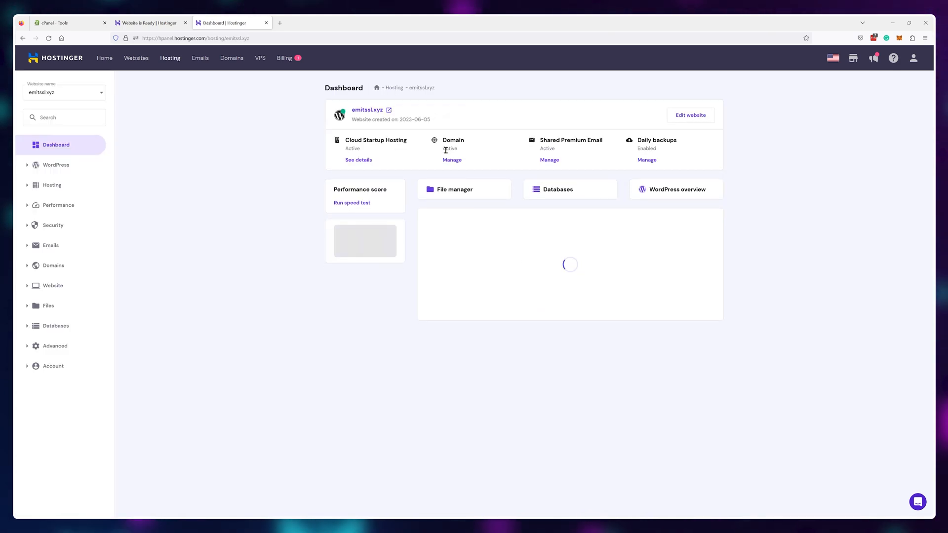
pyautogui.click(53, 225)
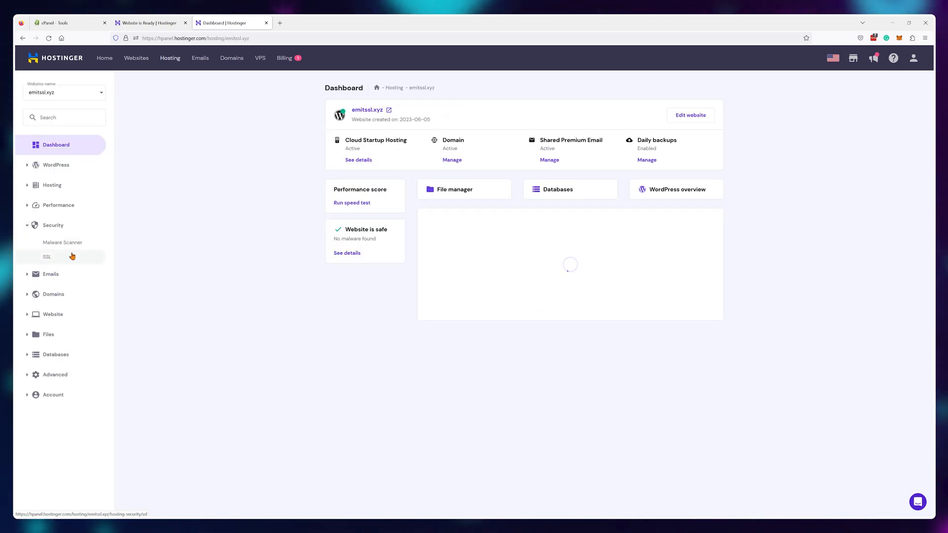
pyautogui.click(46, 256)
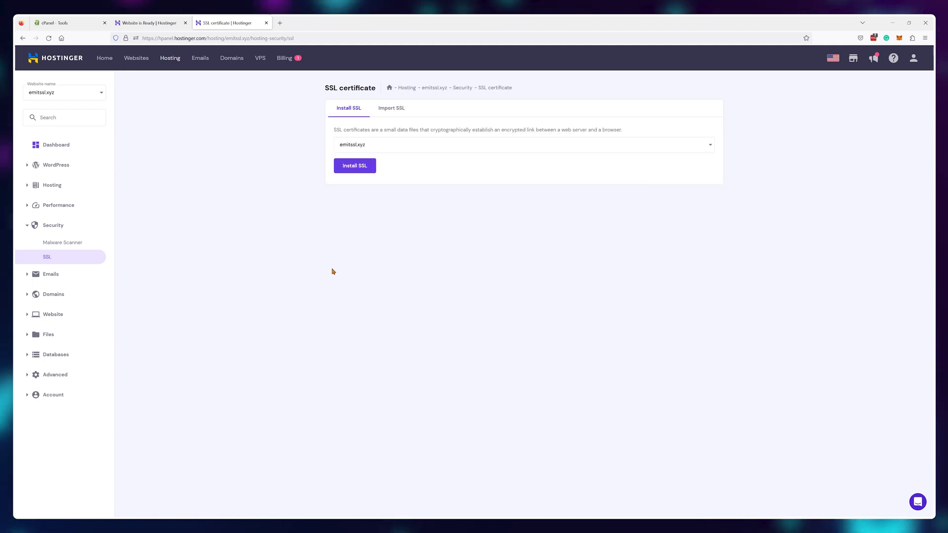
pyautogui.moveTo(391, 108)
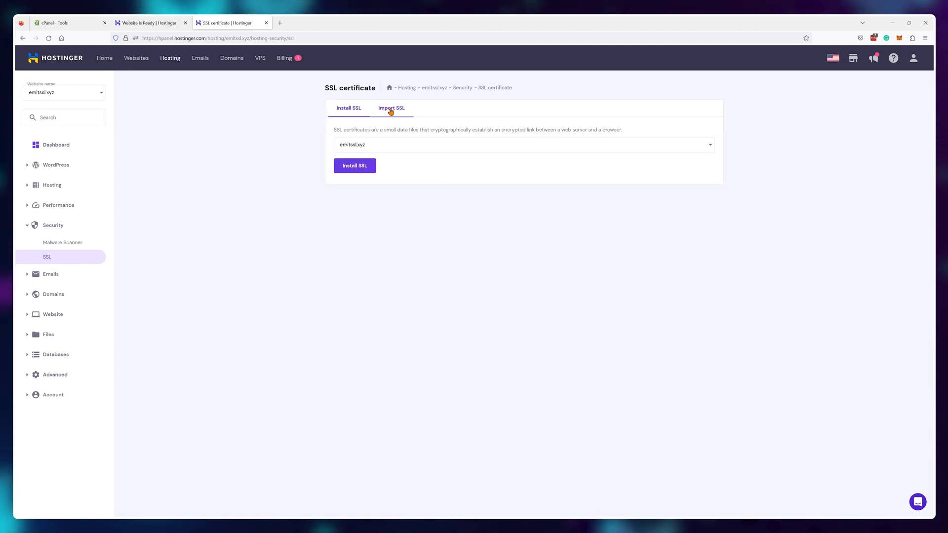
pyautogui.click(391, 107)
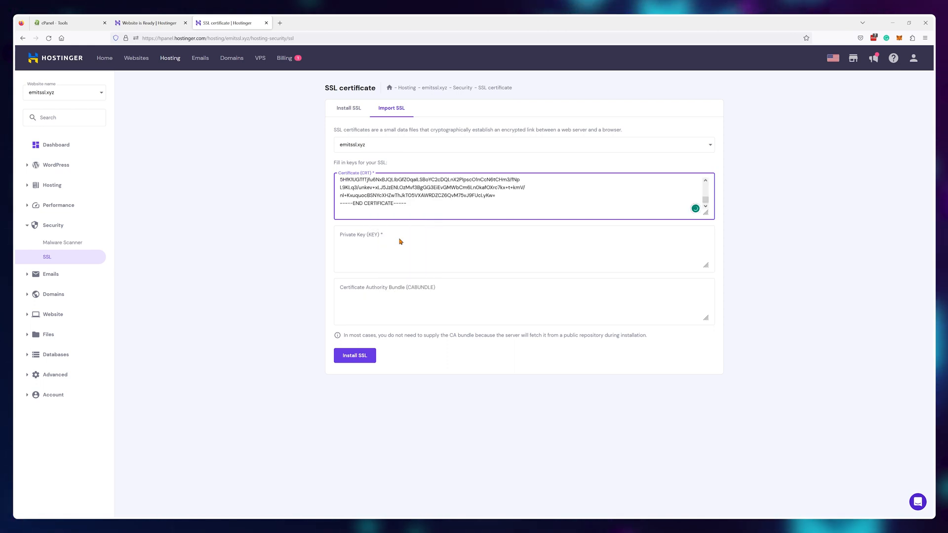
# - Copy the Cloudflare private key, install the custom certificate, and highlight its 2038-06-01 expiry
pyautogui.click(136, 23)
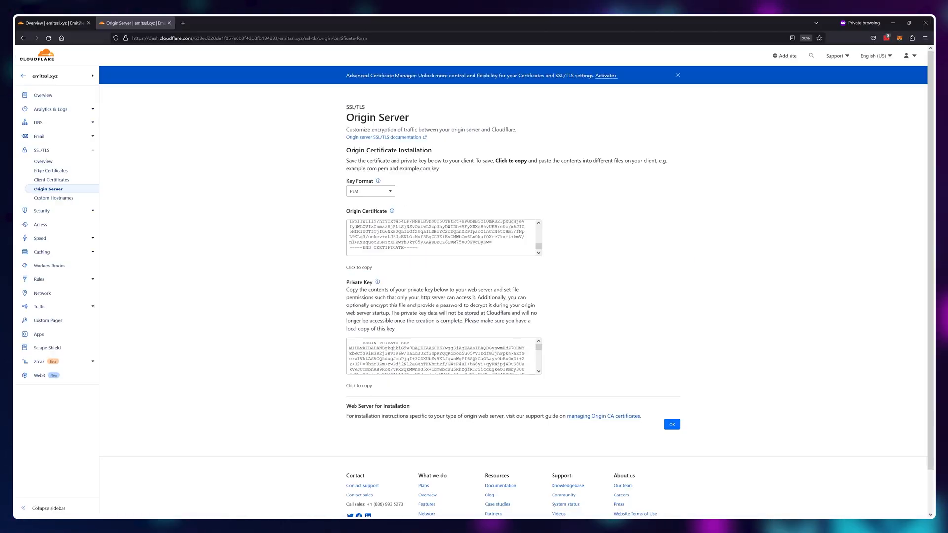
pyautogui.rightClick(441, 355)
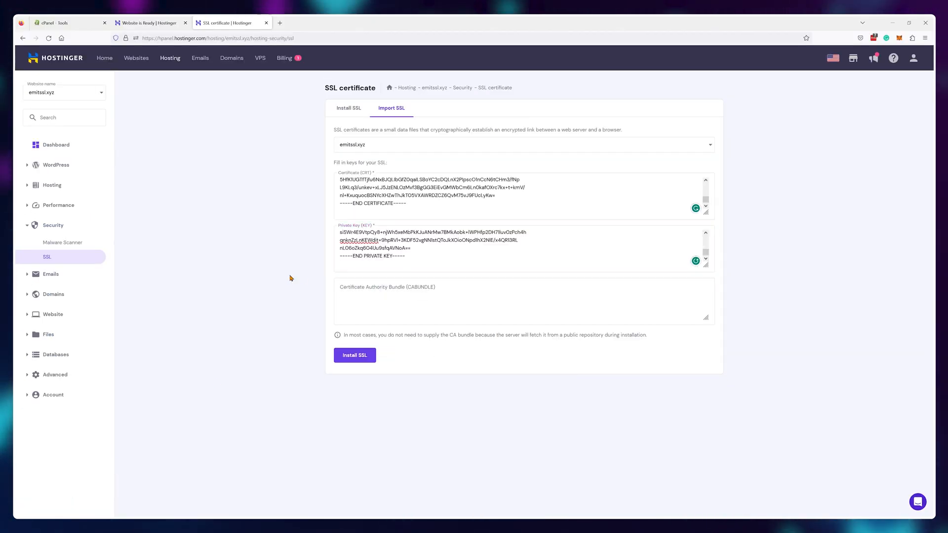
pyautogui.click(354, 355)
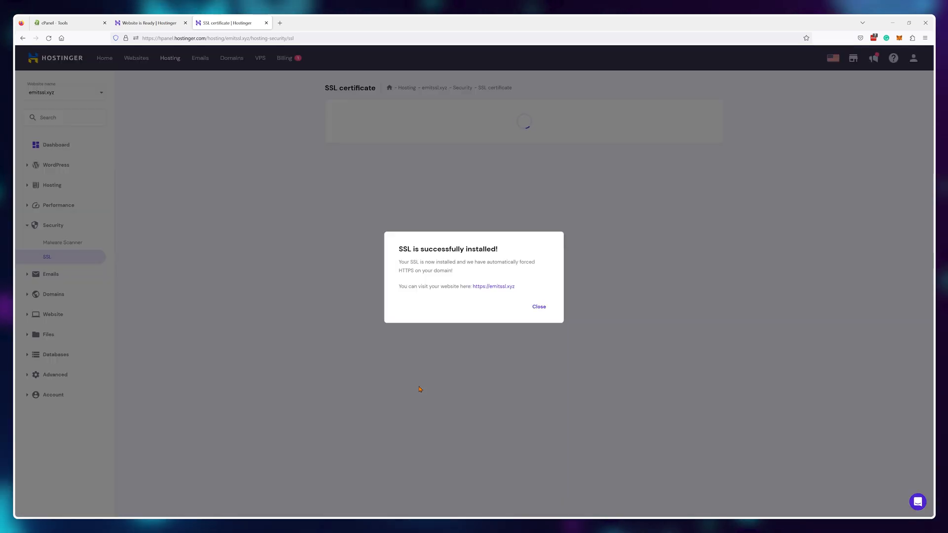
pyautogui.moveTo(533, 353)
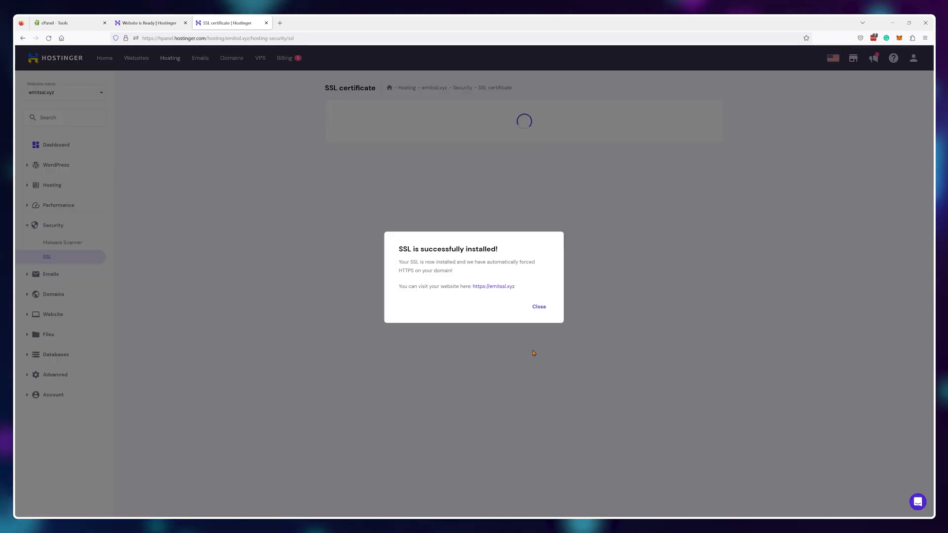
pyautogui.click(537, 307)
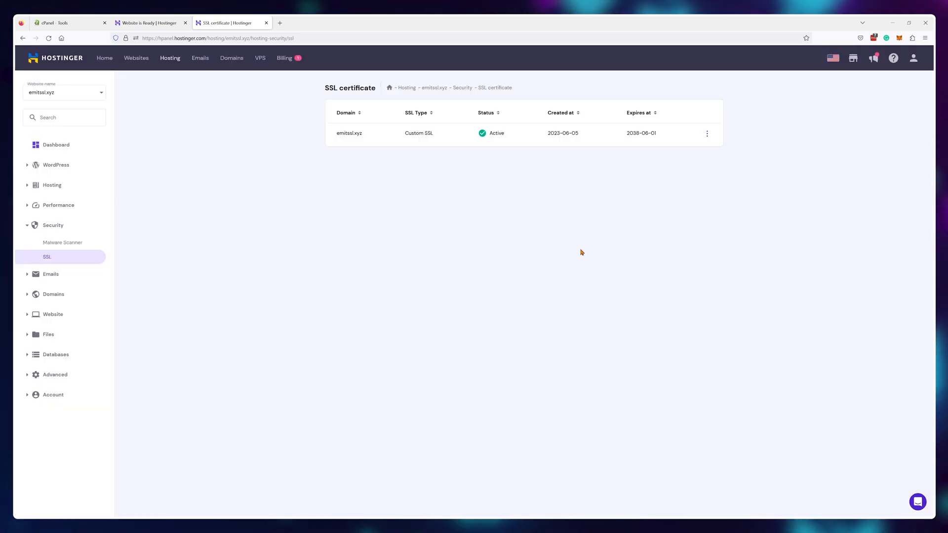
pyautogui.moveTo(633, 132)
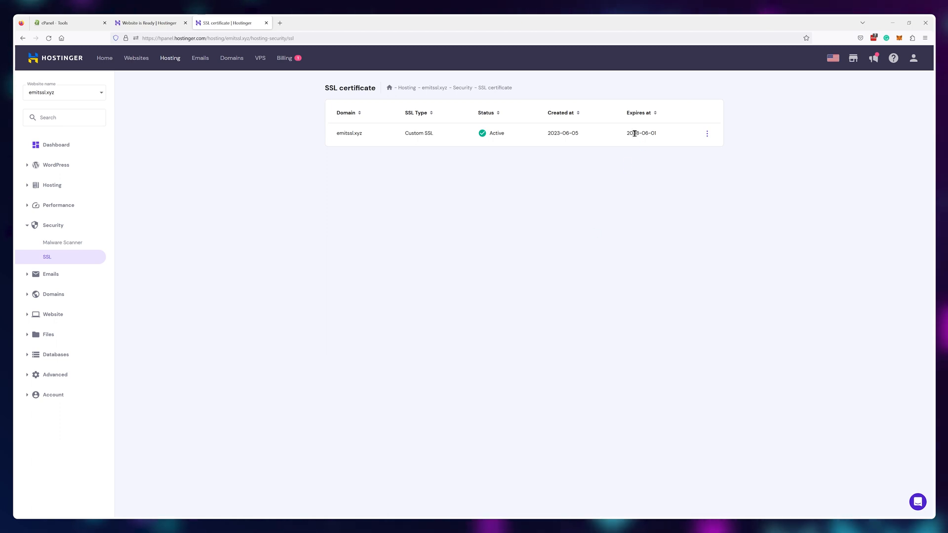
pyautogui.doubleClick(641, 133)
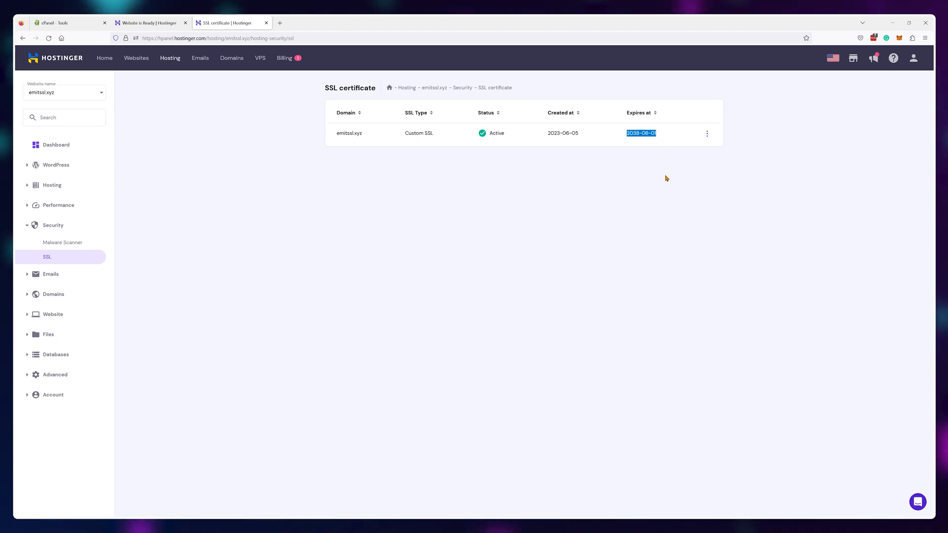
# - Go to cPanel's SSL/TLS Manage SSL sites page and select emitssl.com as the domain
pyautogui.click(54, 23)
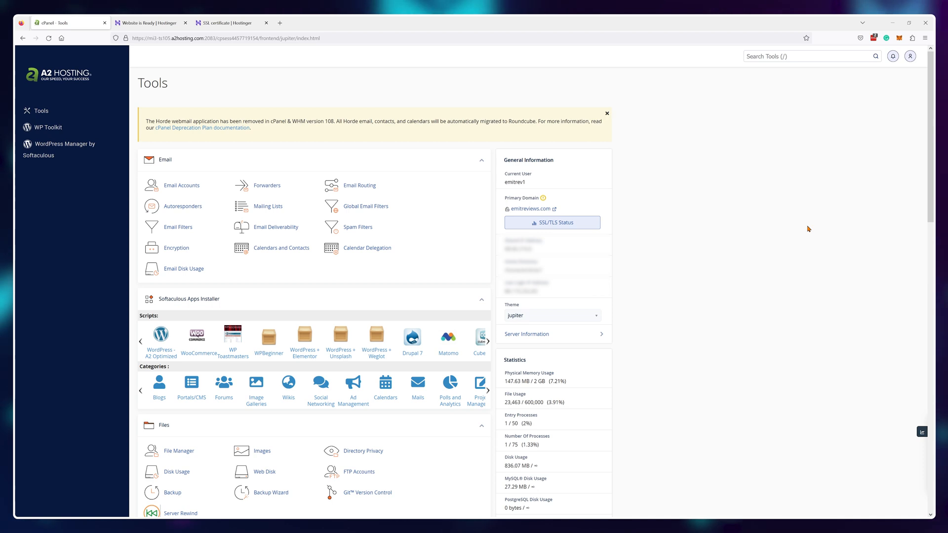
pyautogui.scroll(-3)
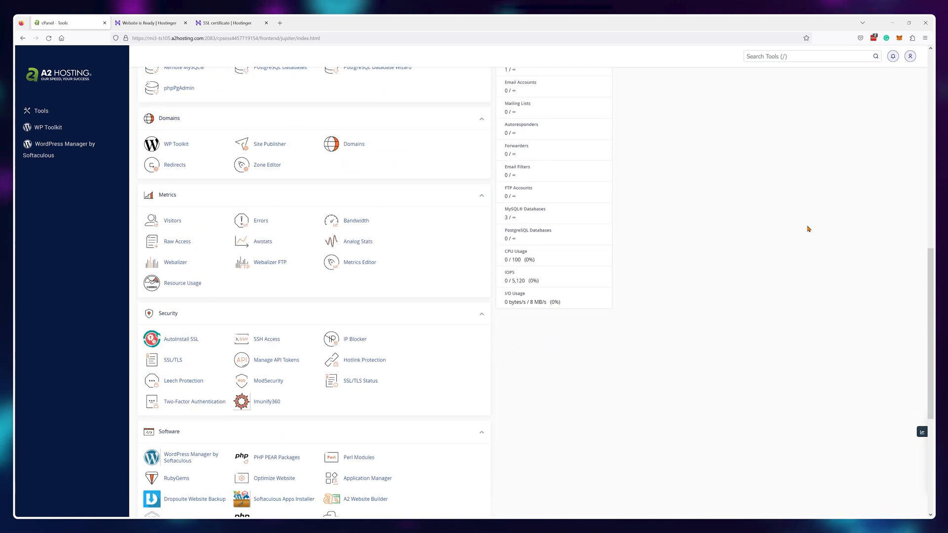
pyautogui.click(172, 360)
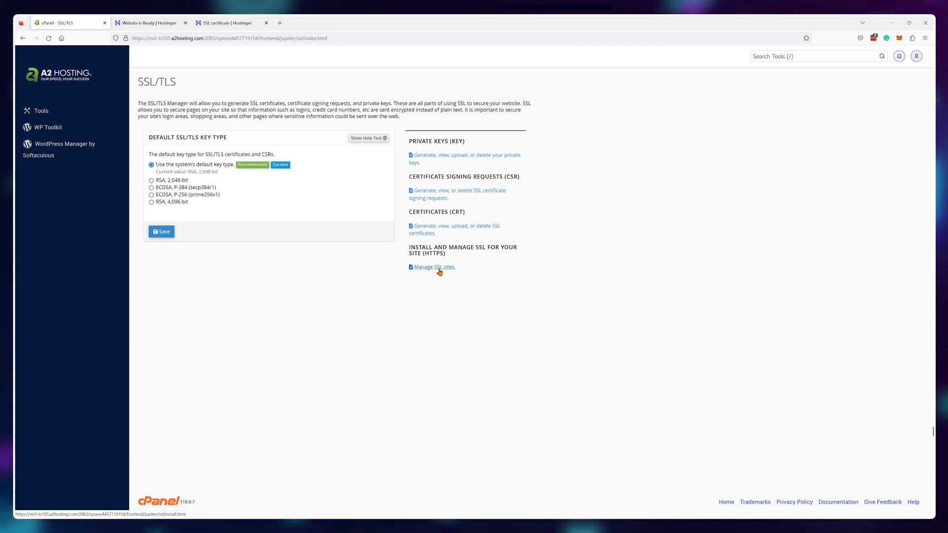
pyautogui.click(433, 267)
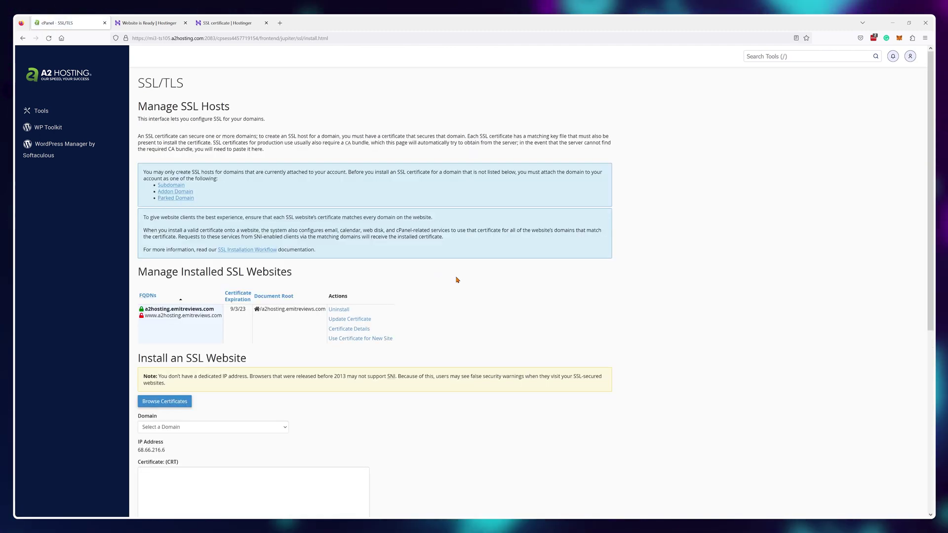
pyautogui.scroll(-3)
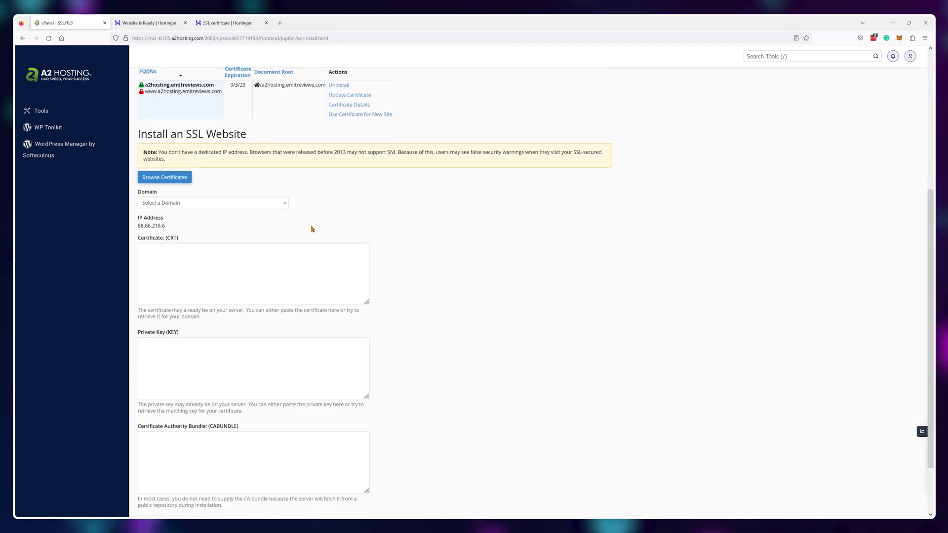
pyautogui.click(213, 203)
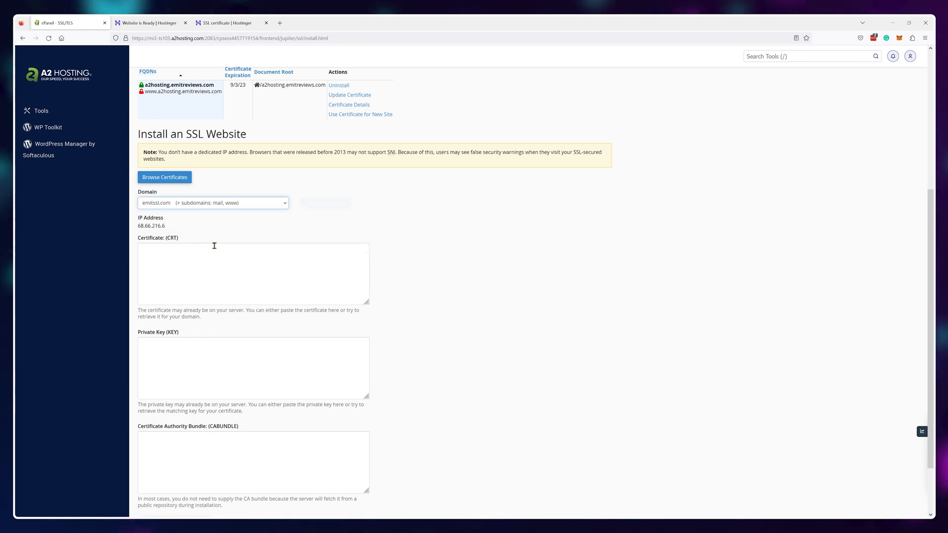
pyautogui.scroll(-3)
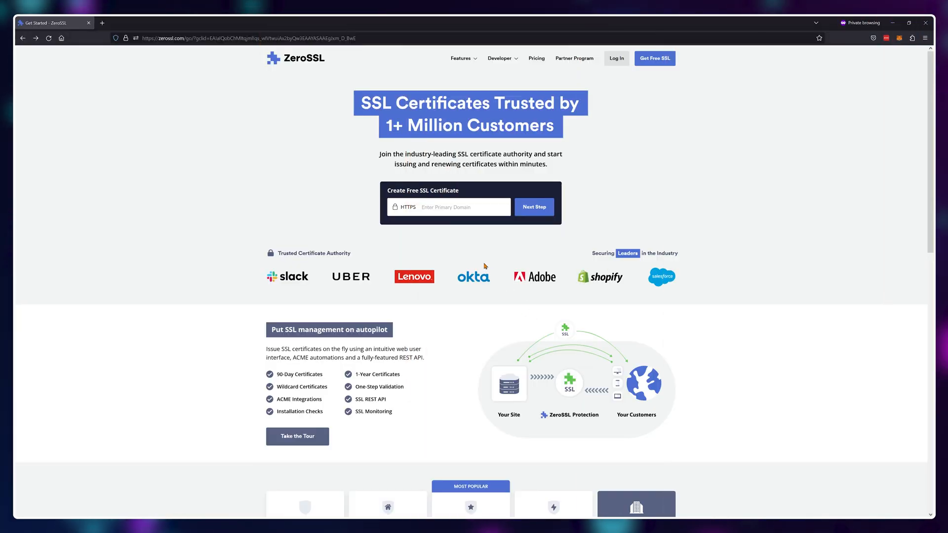
pyautogui.write('emitssl.us.to')
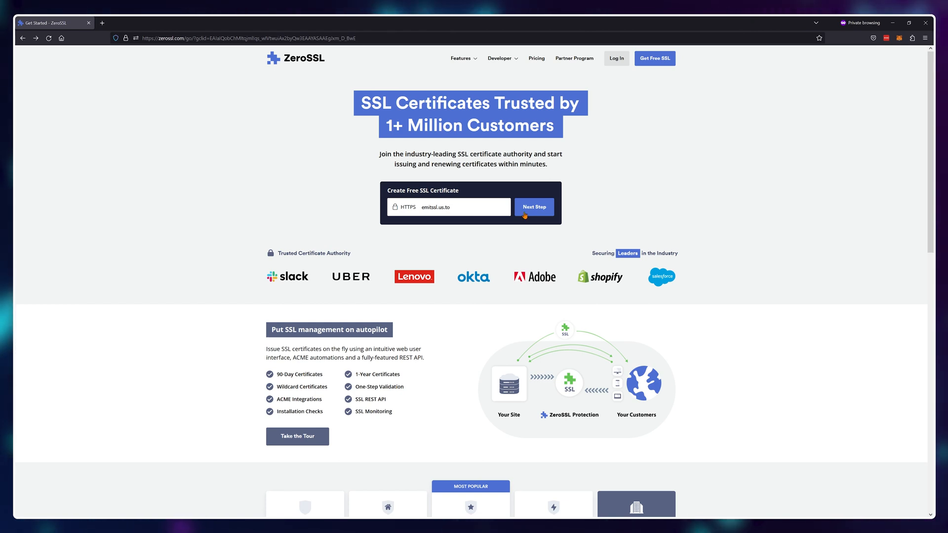
pyautogui.click(533, 207)
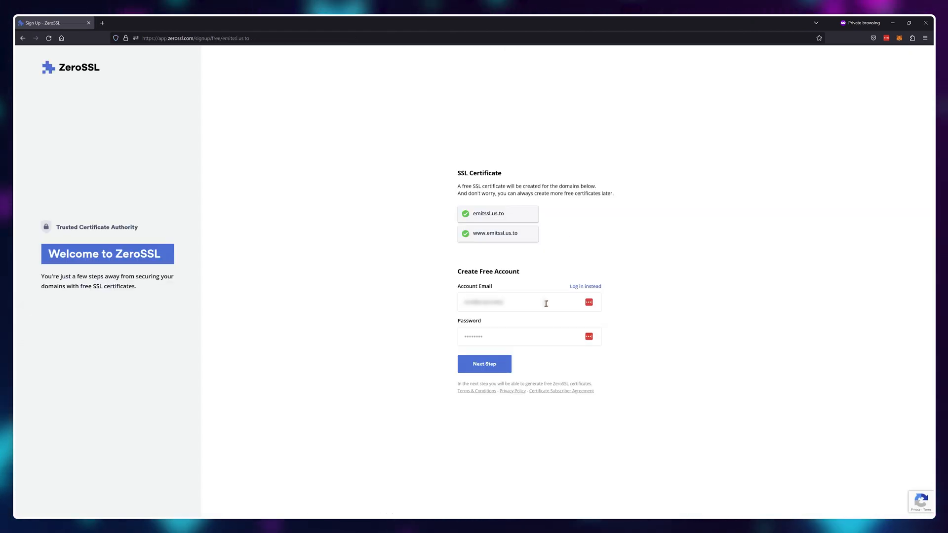
pyautogui.click(484, 364)
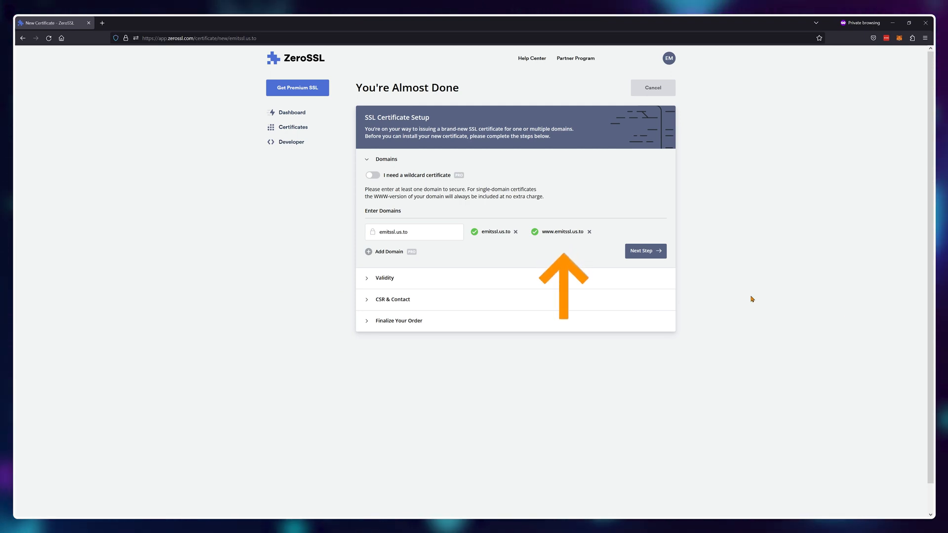
pyautogui.click(588, 232)
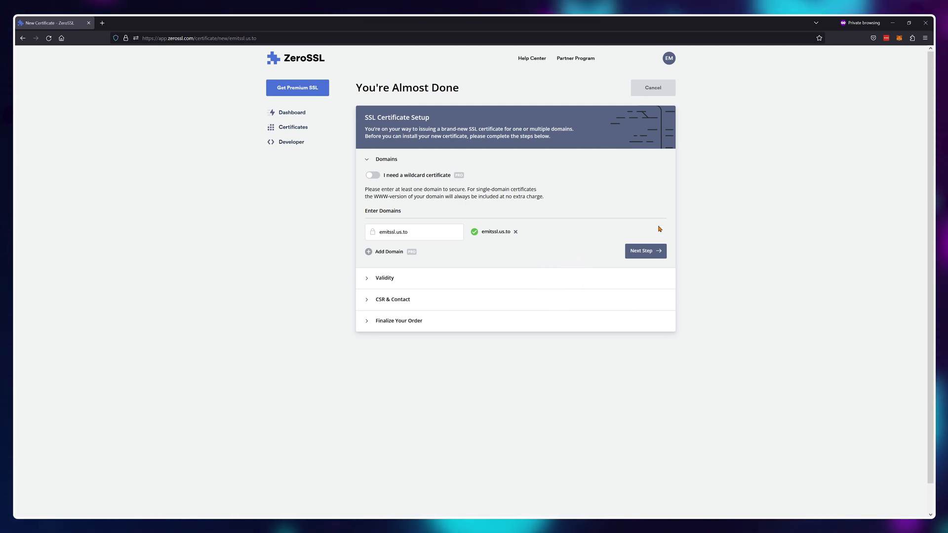
pyautogui.click(644, 251)
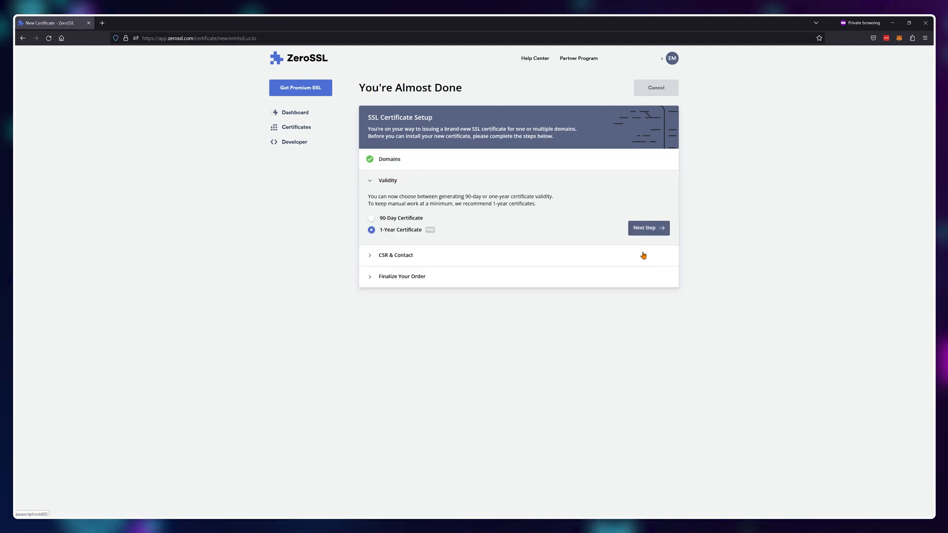
# - Choose 90-day validity, auto-generated CSR and the Free plan, then HTTP file upload verification
pyautogui.click(371, 218)
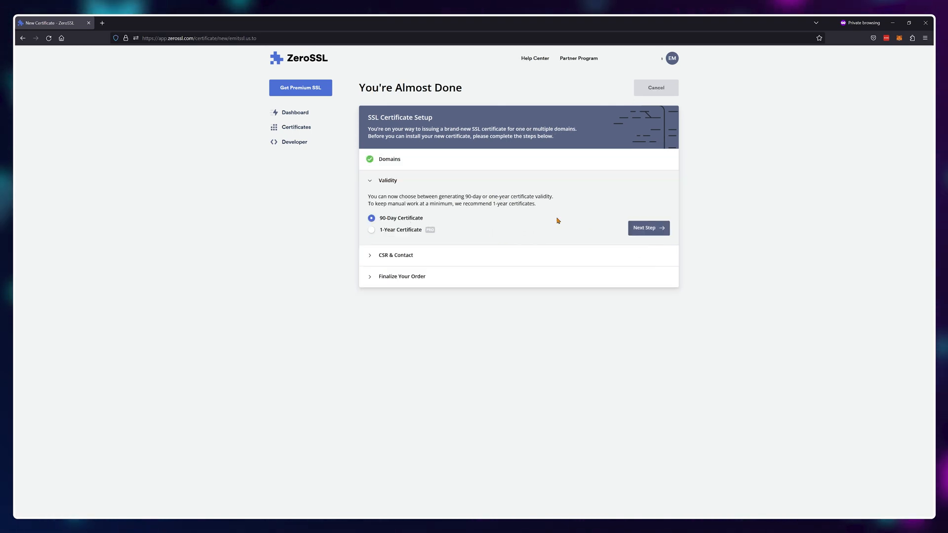
pyautogui.click(648, 227)
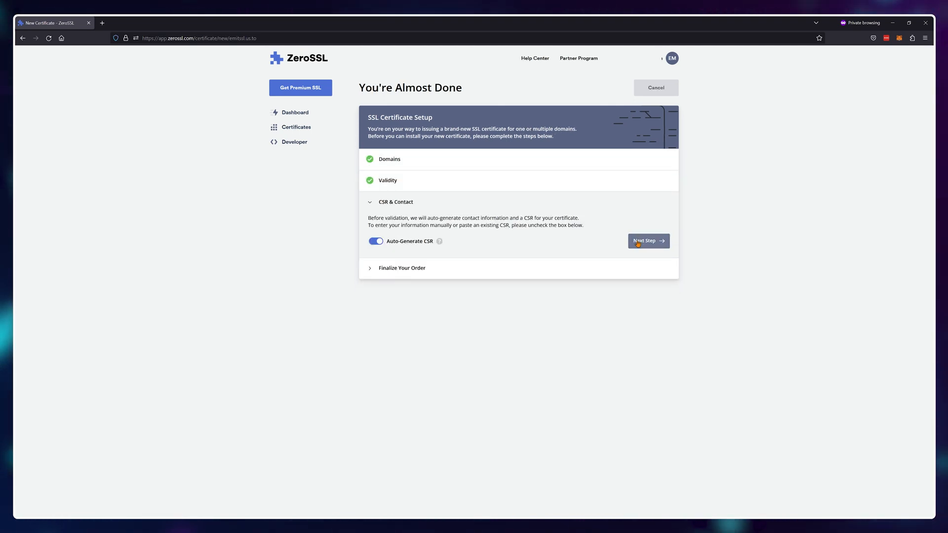
pyautogui.click(648, 241)
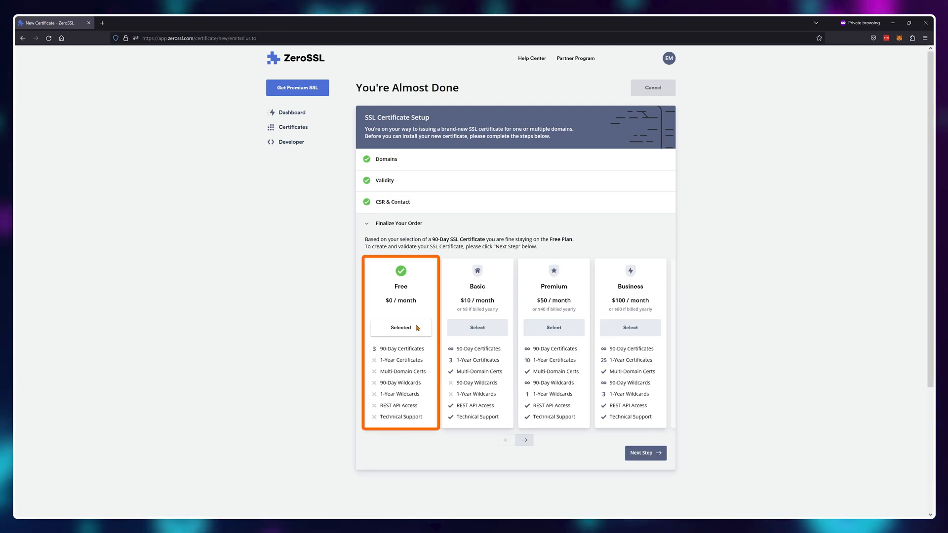
pyautogui.click(645, 452)
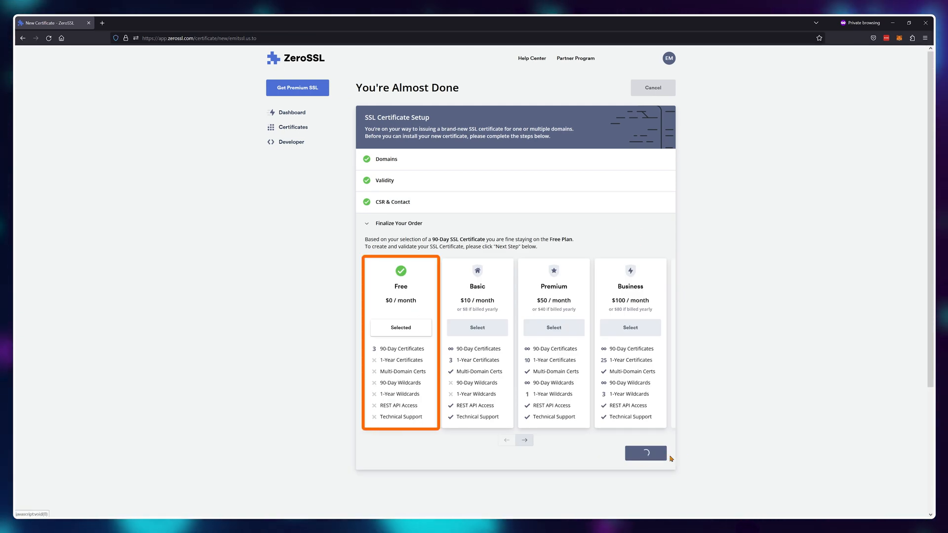
pyautogui.click(644, 453)
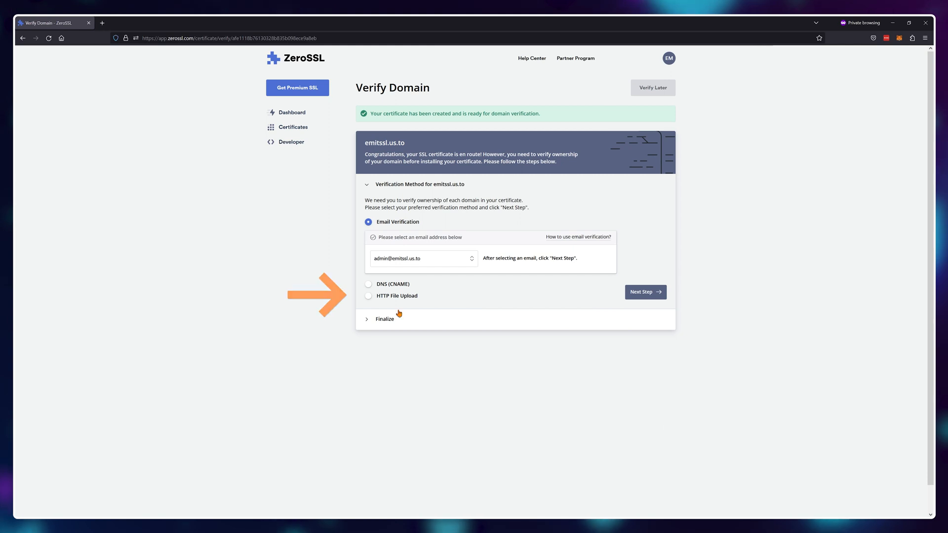
pyautogui.click(368, 296)
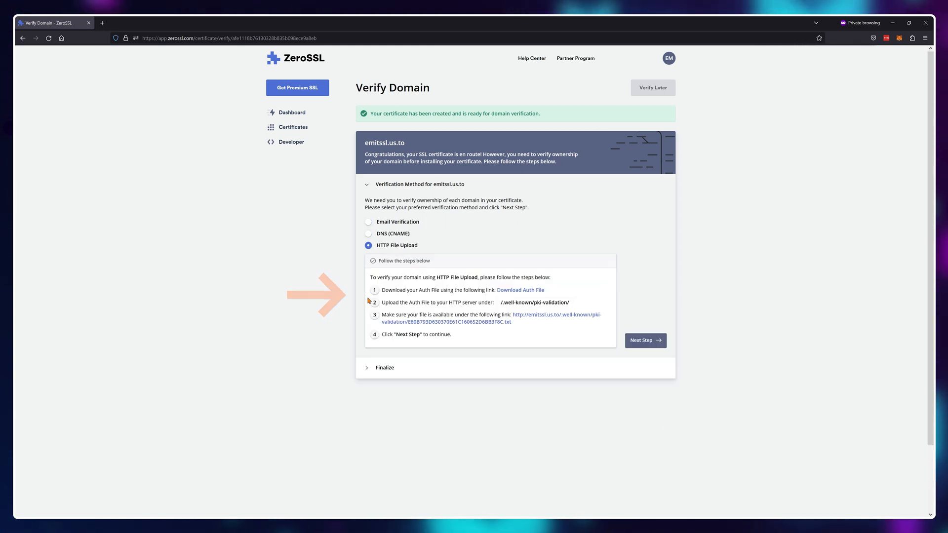
pyautogui.click(149, 23)
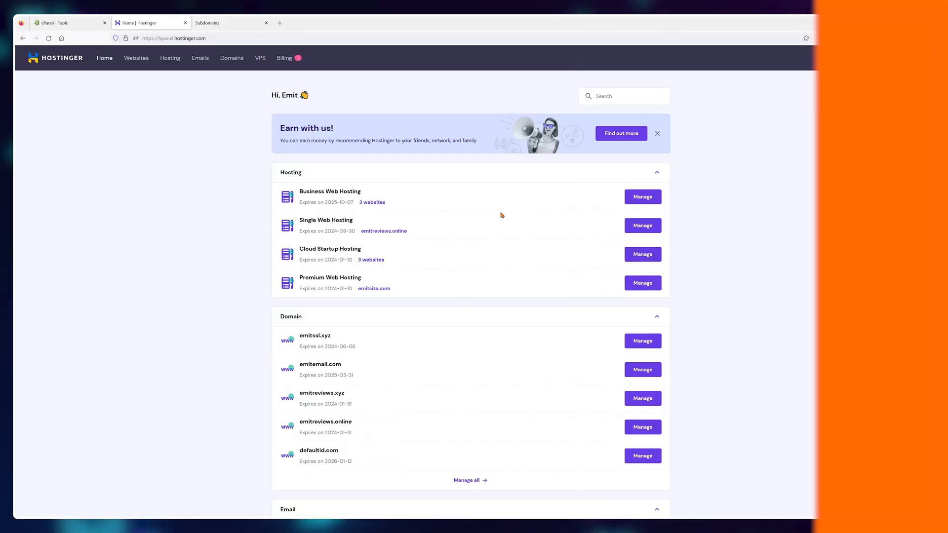
# - Open the Hostinger File Manager for the emitssl.us.to website
pyautogui.click(137, 57)
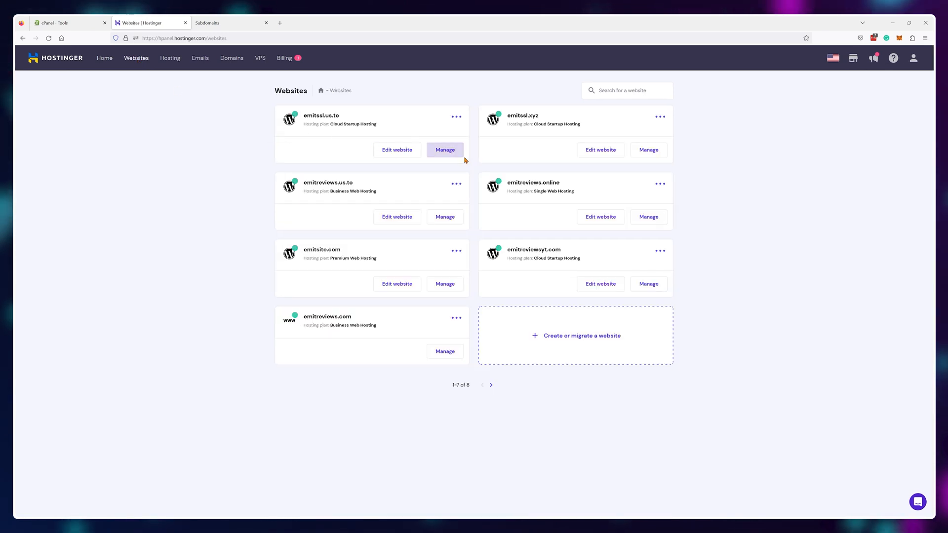
pyautogui.click(444, 149)
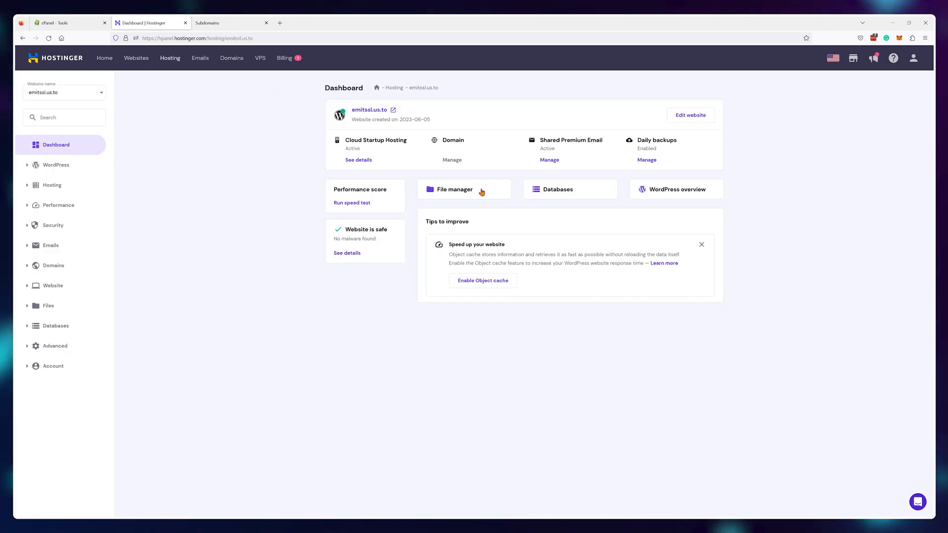
pyautogui.click(454, 189)
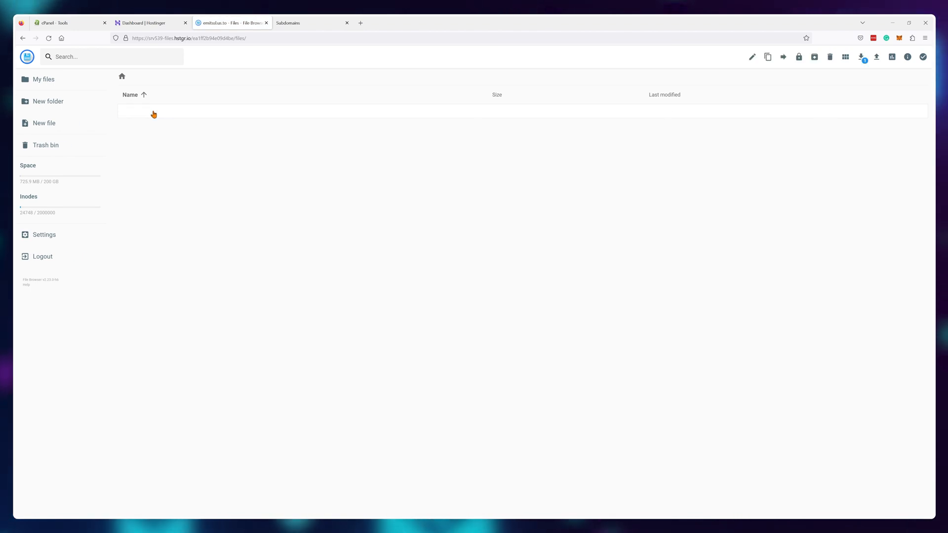
# - Create a folder named .well-known inside public_html
pyautogui.click(48, 101)
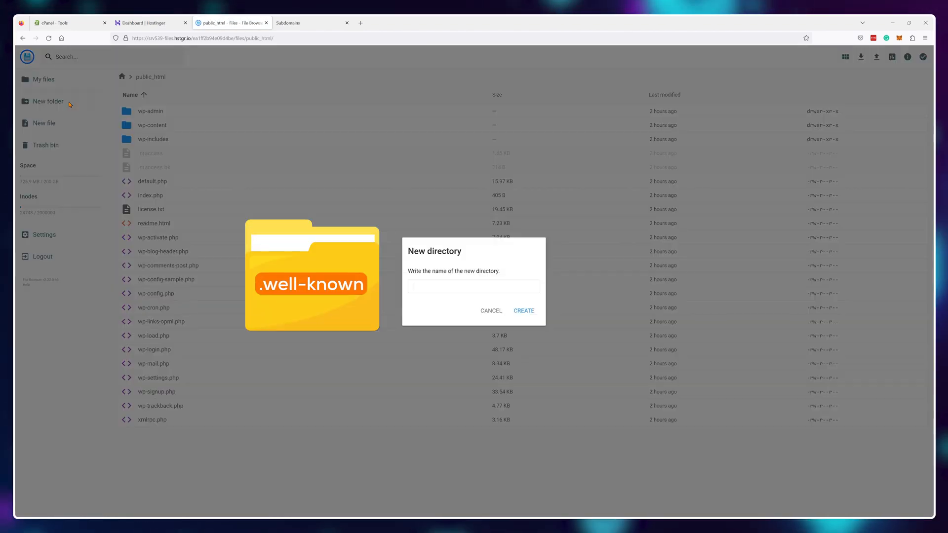
pyautogui.write('.well-')
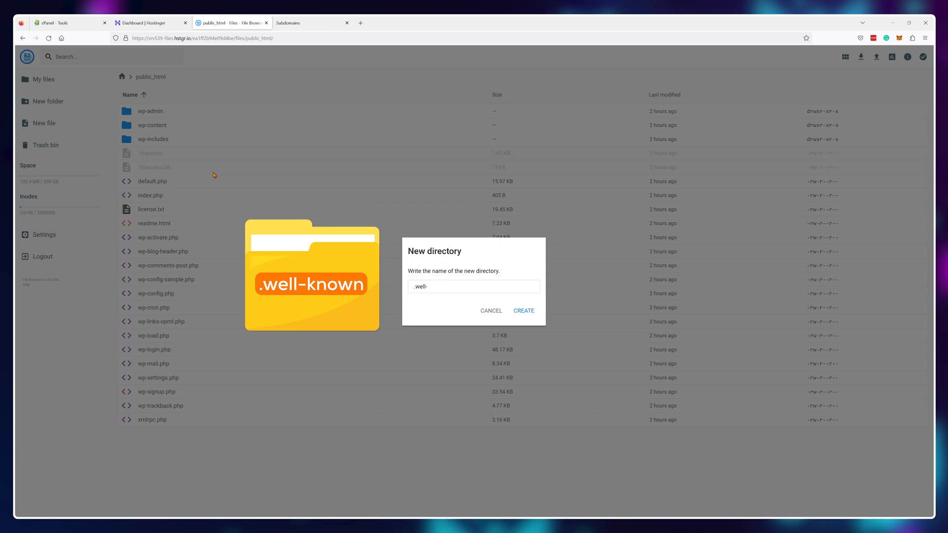
pyautogui.write('known')
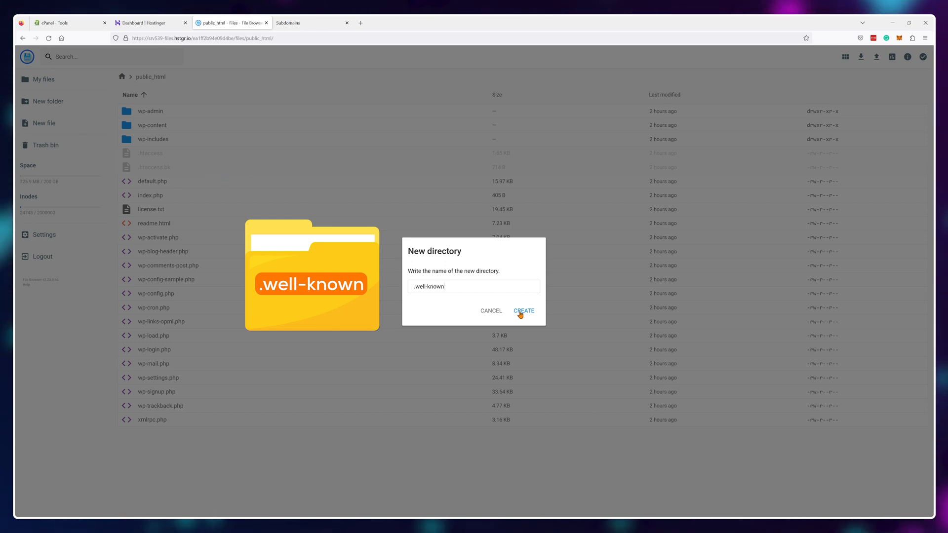
pyautogui.click(523, 311)
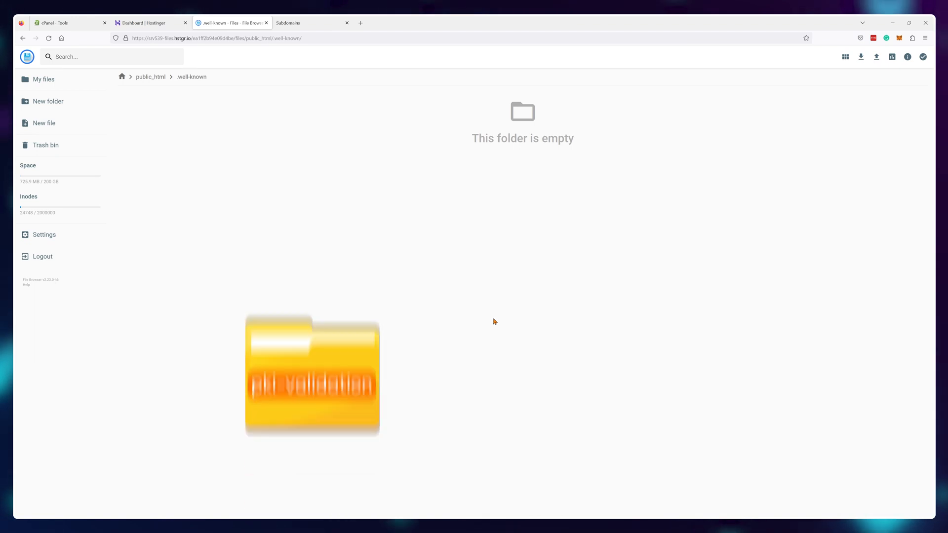
# - Return to the .well-known folder and create a pki-validation folder in it
pyautogui.click(54, 23)
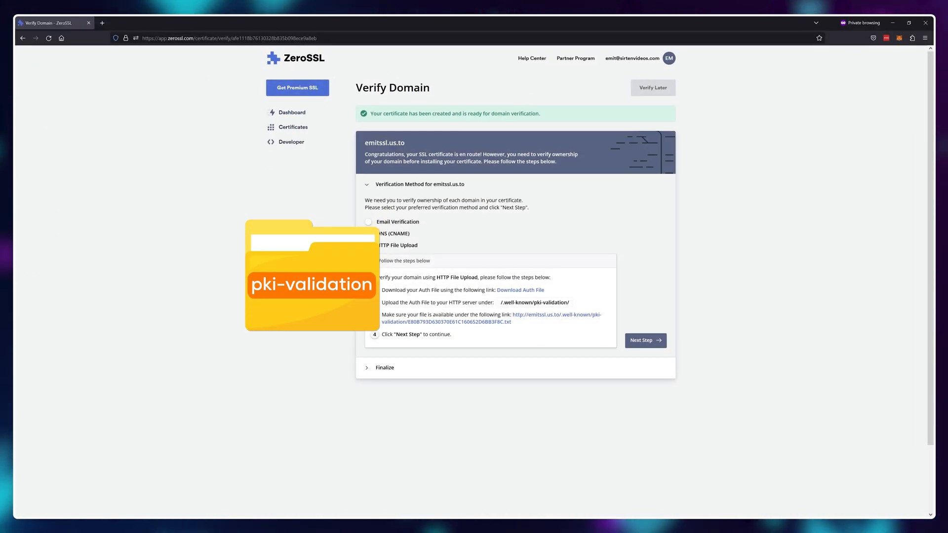
pyautogui.click(229, 23)
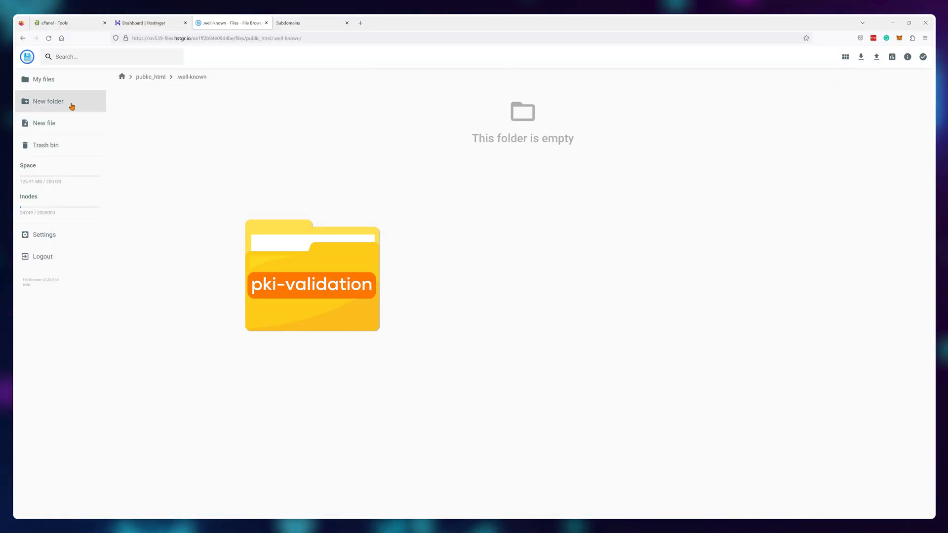
pyautogui.click(48, 101)
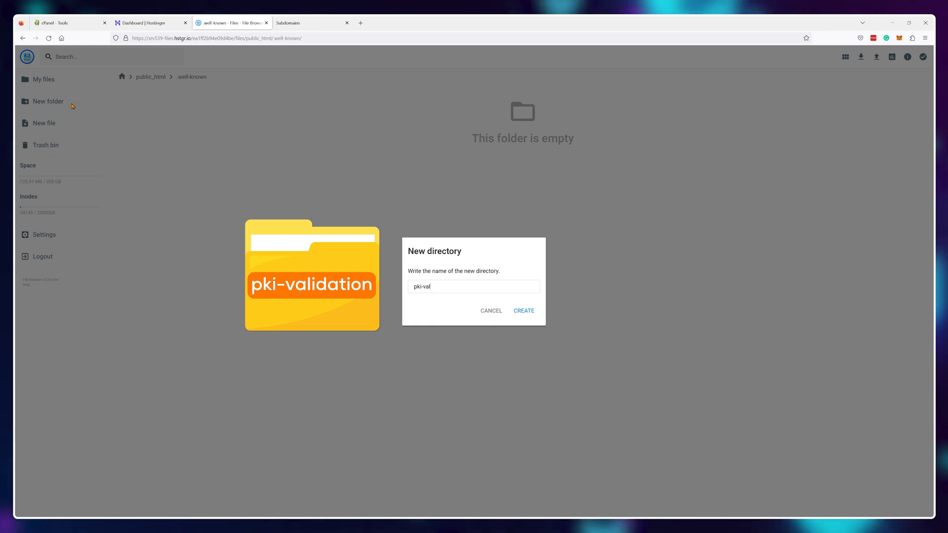
pyautogui.write('idation')
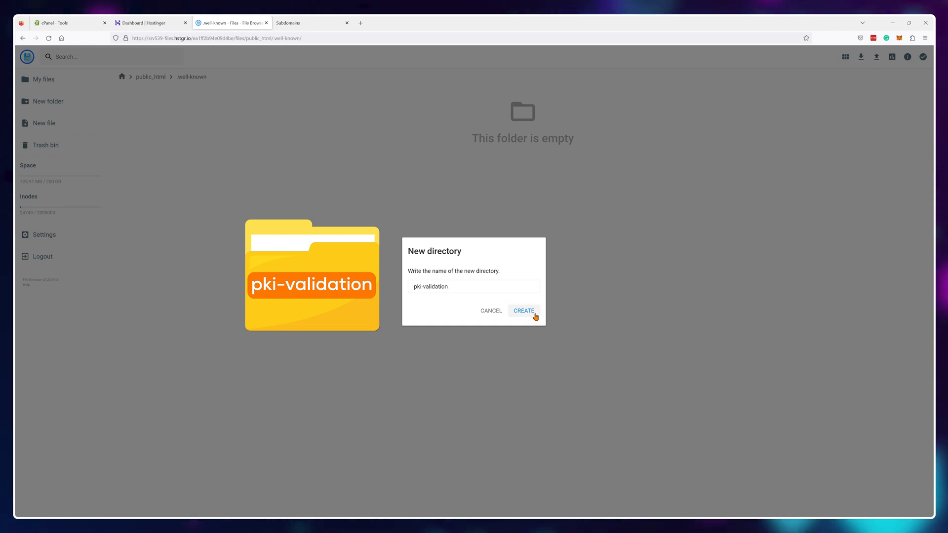
pyautogui.click(523, 310)
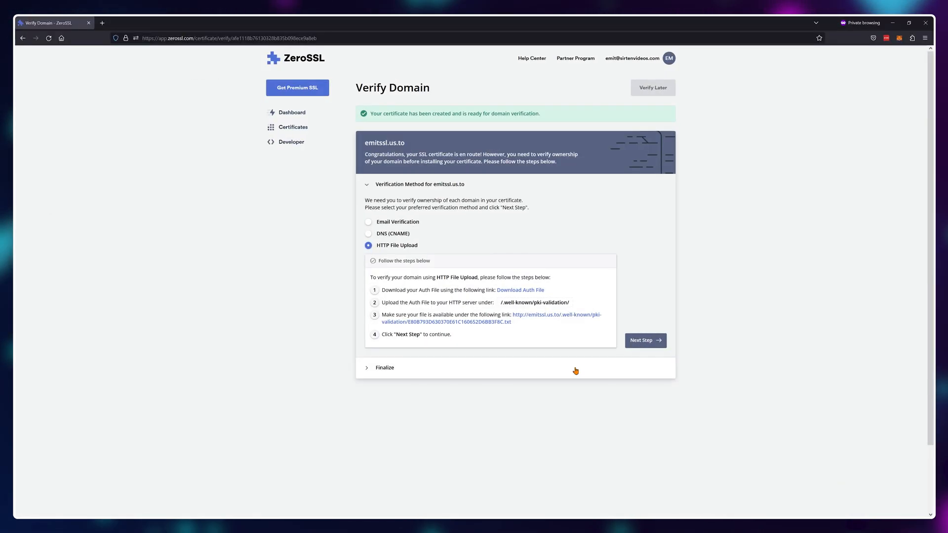
# - Download the emitssl.us.to auth file and dismiss the downloads list
pyautogui.click(519, 289)
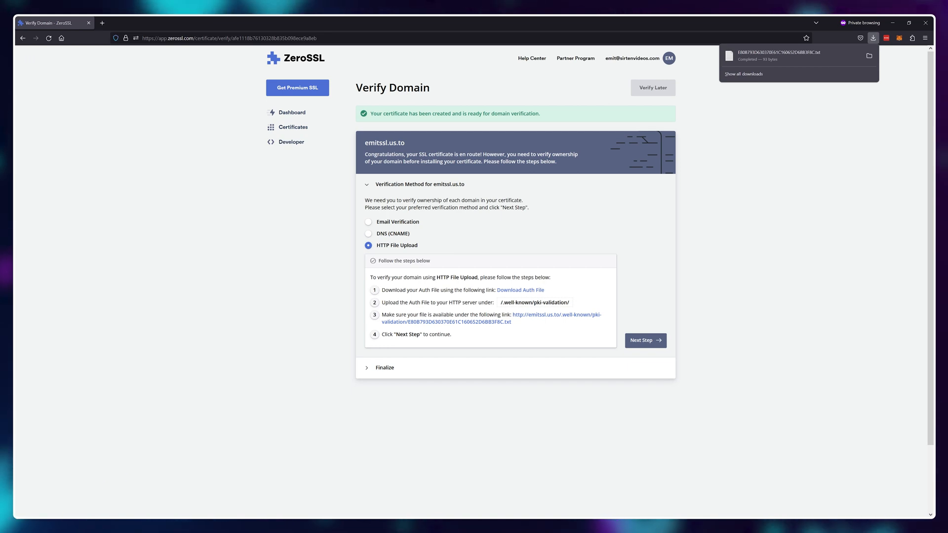
pyautogui.click(229, 23)
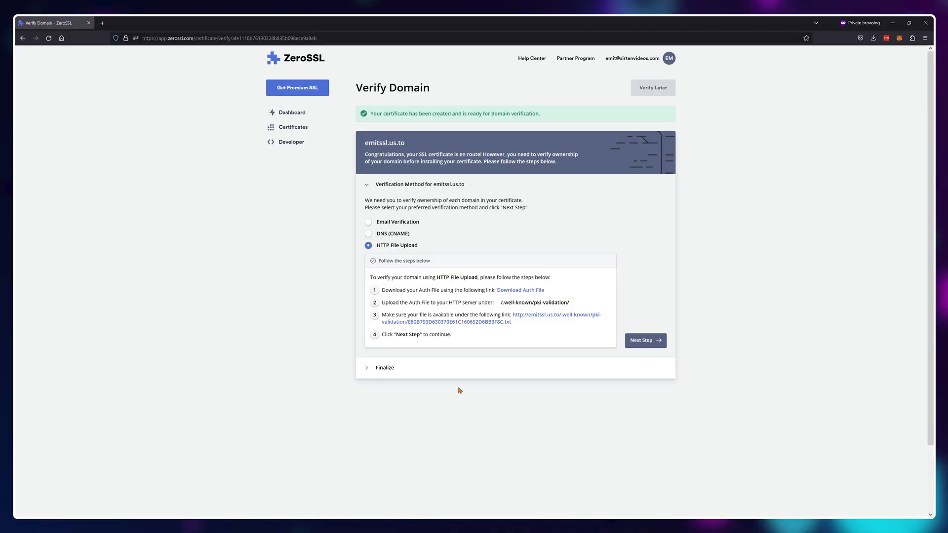
pyautogui.moveTo(379, 237)
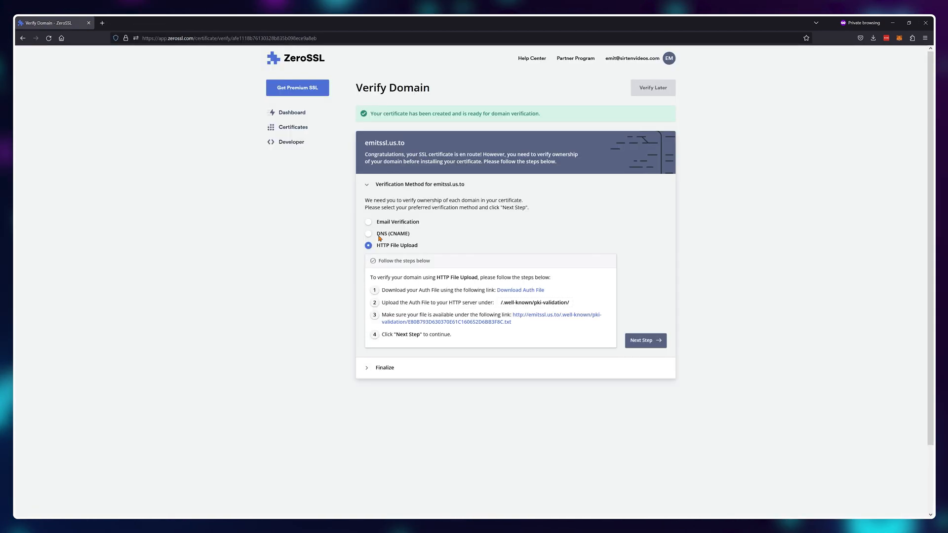
# - Run Verify Domain for emitssl.us.to, then download the issued certificate as a .zip
pyautogui.click(644, 340)
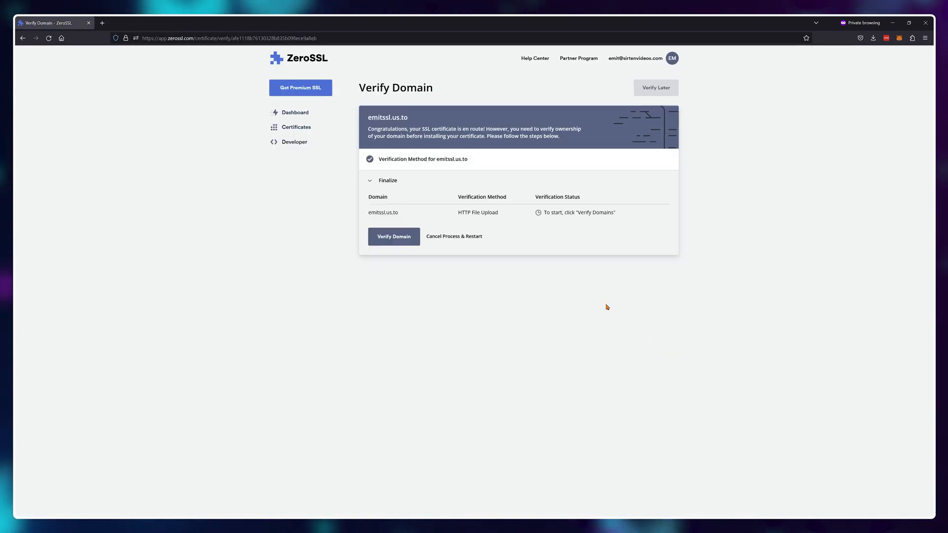
pyautogui.click(393, 236)
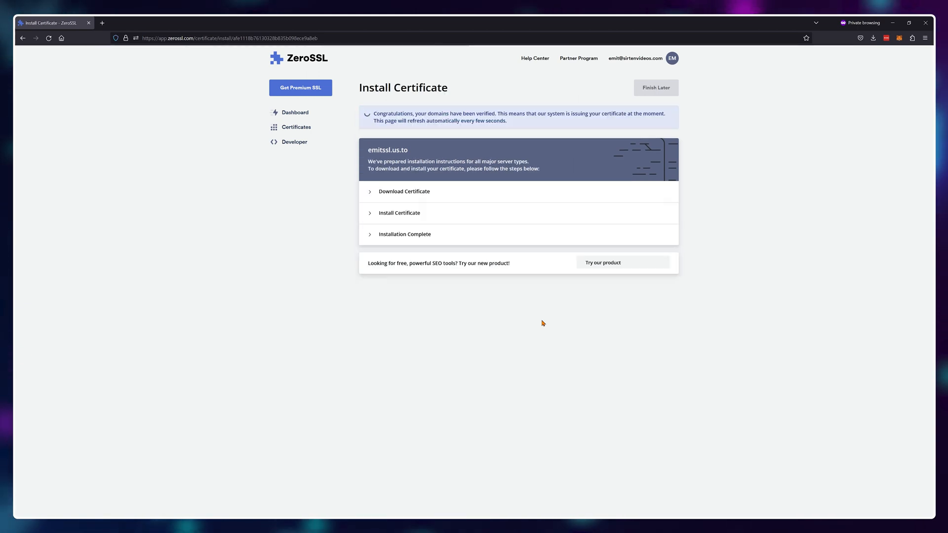
pyautogui.click(403, 191)
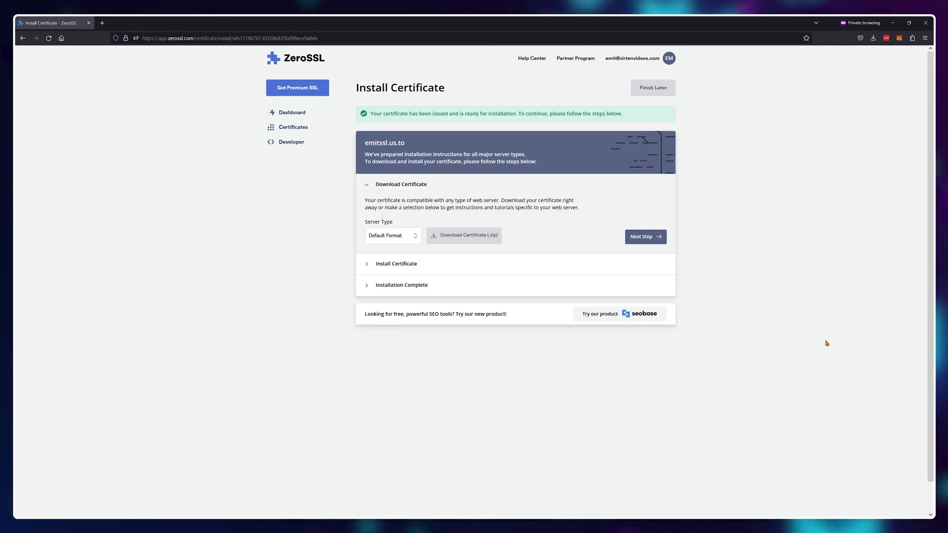
pyautogui.click(644, 236)
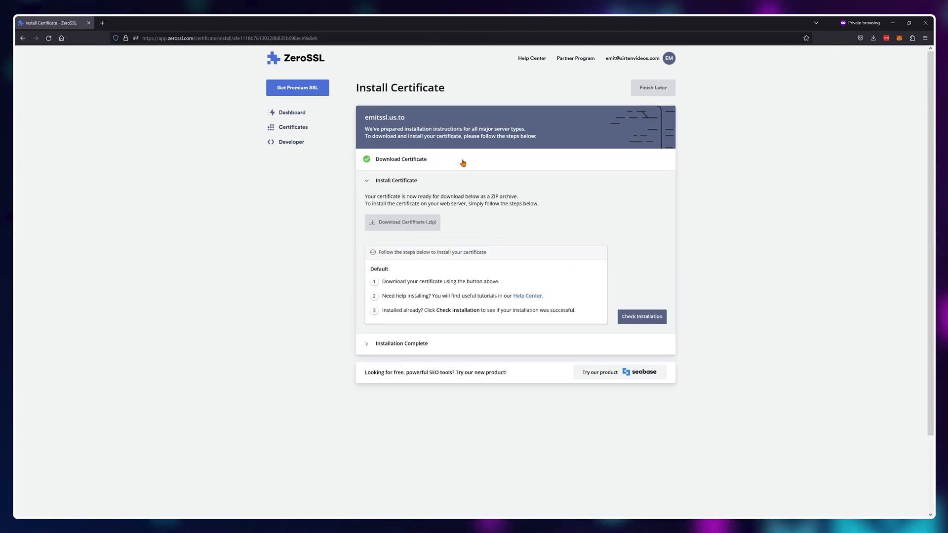
pyautogui.click(400, 159)
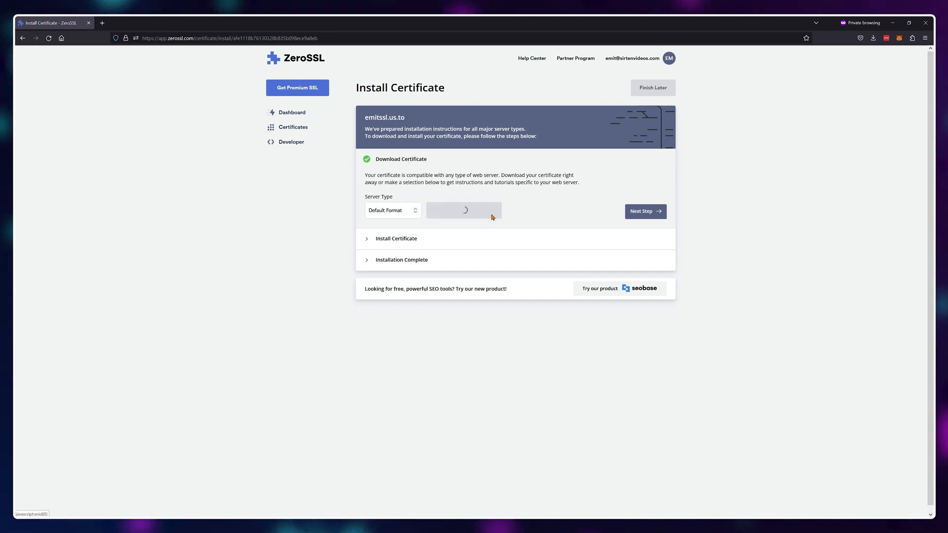
pyautogui.click(464, 210)
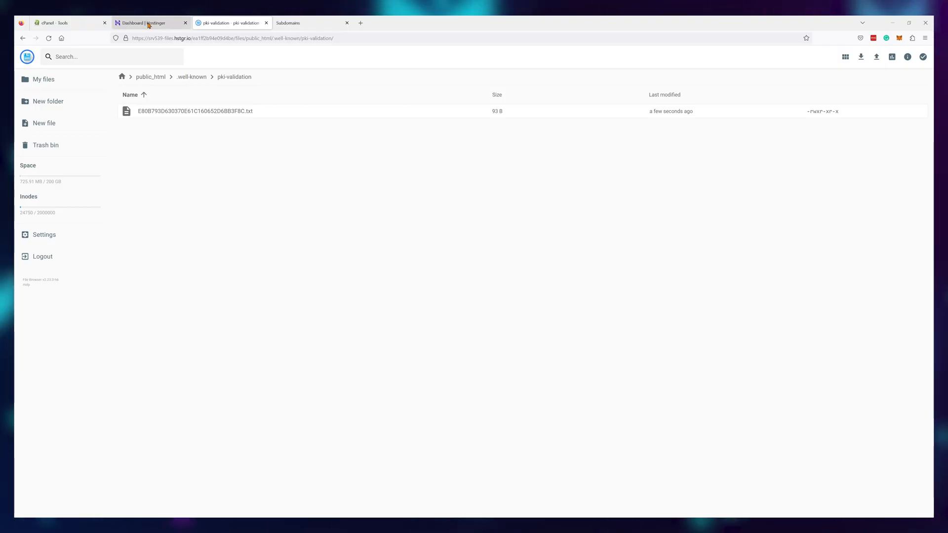
# - Switch to the Hostinger dashboard and expand the Security section to reach SSL
pyautogui.click(150, 23)
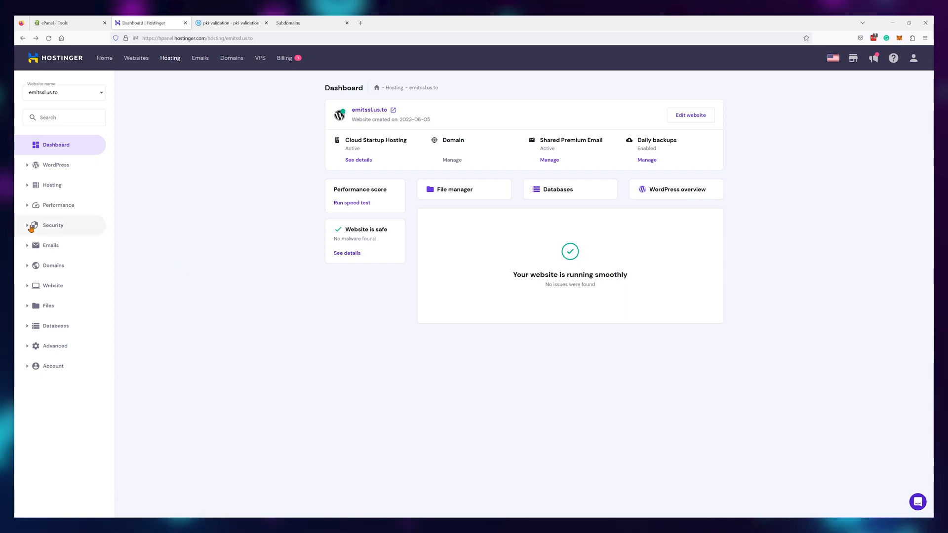
pyautogui.click(53, 225)
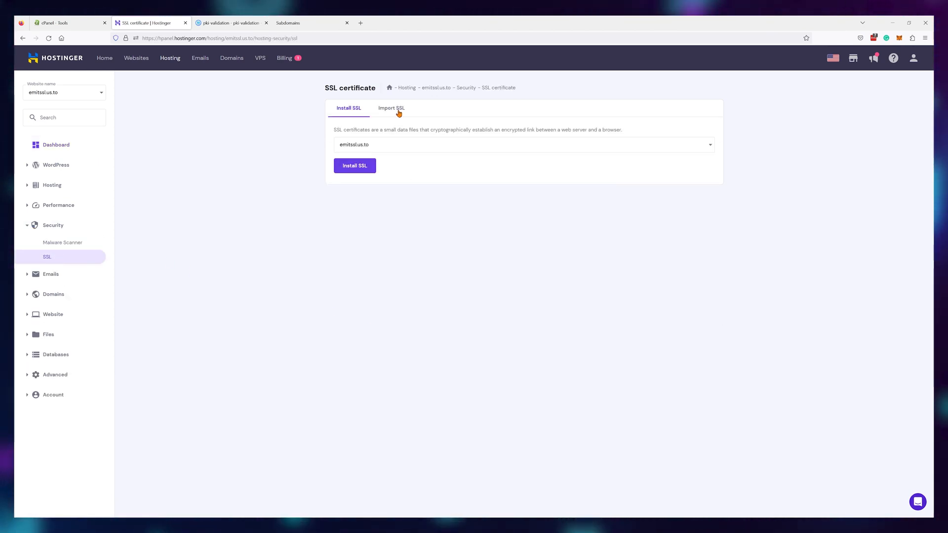
# - Choose Import SSL and paste certificate.crt from Notepad into the Certificate (CRT) field
pyautogui.click(391, 108)
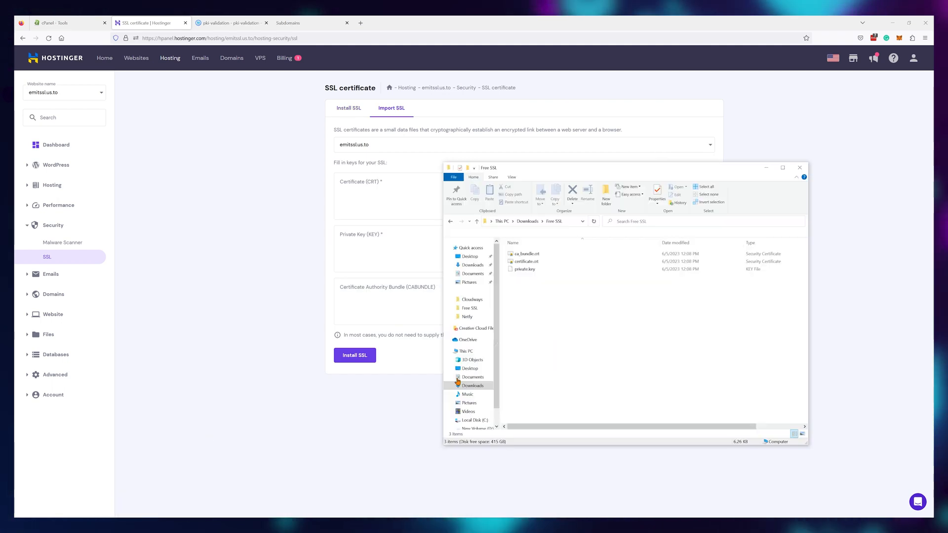
pyautogui.doubleClick(526, 261)
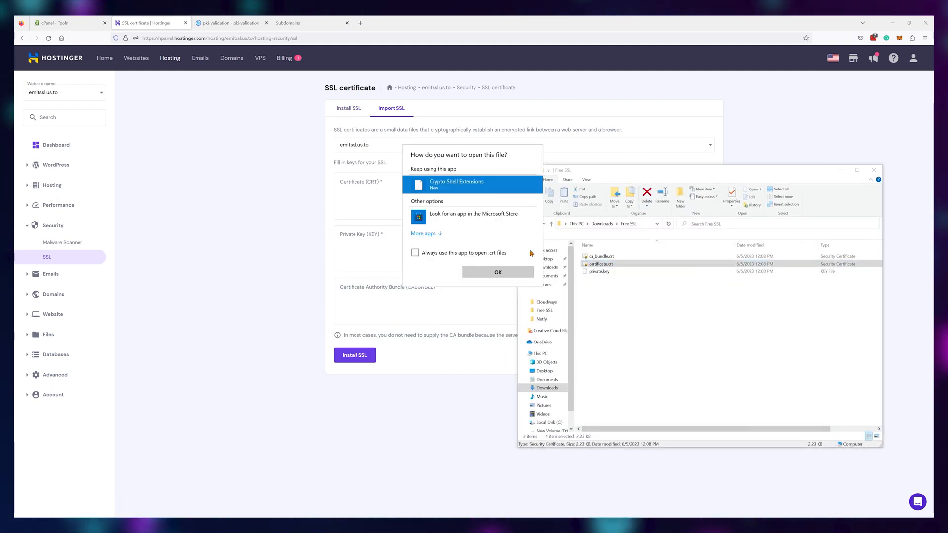
pyautogui.click(423, 235)
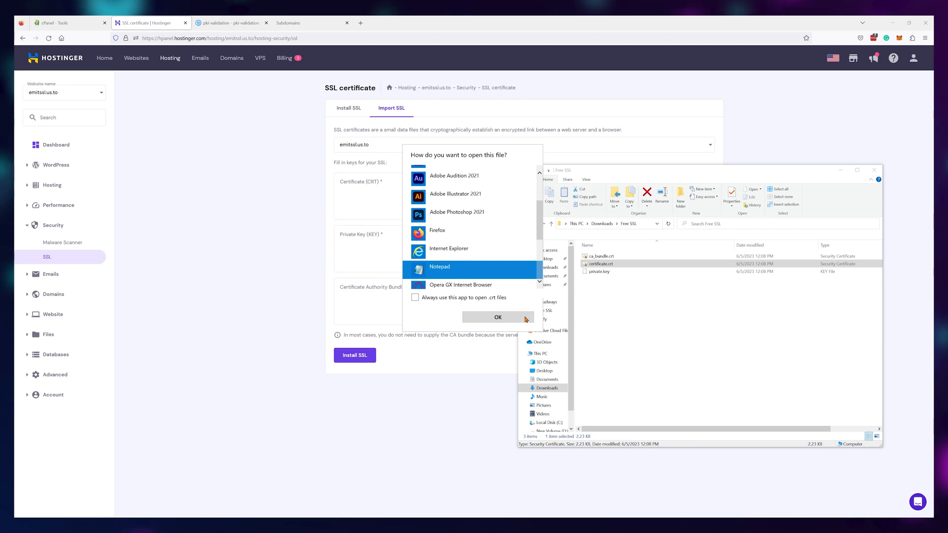
pyautogui.click(498, 317)
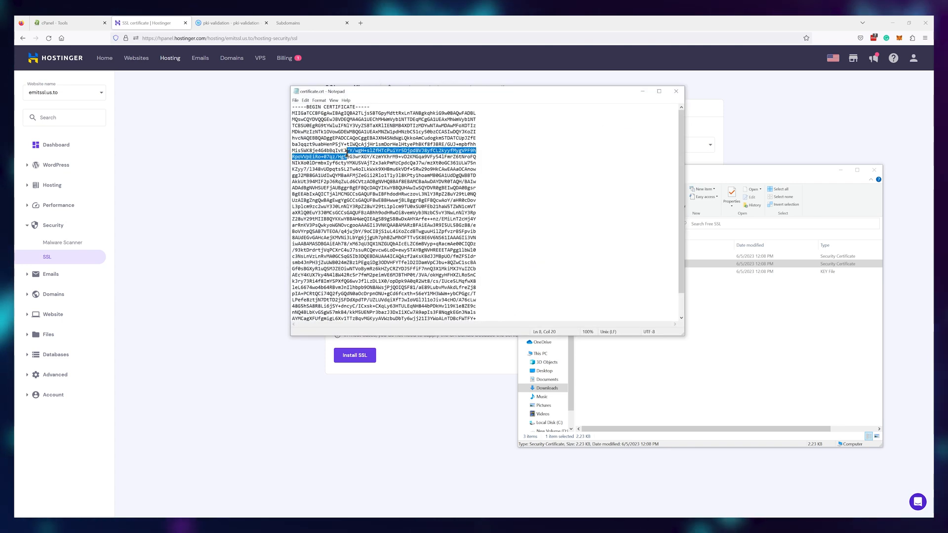
pyautogui.rightClick(393, 212)
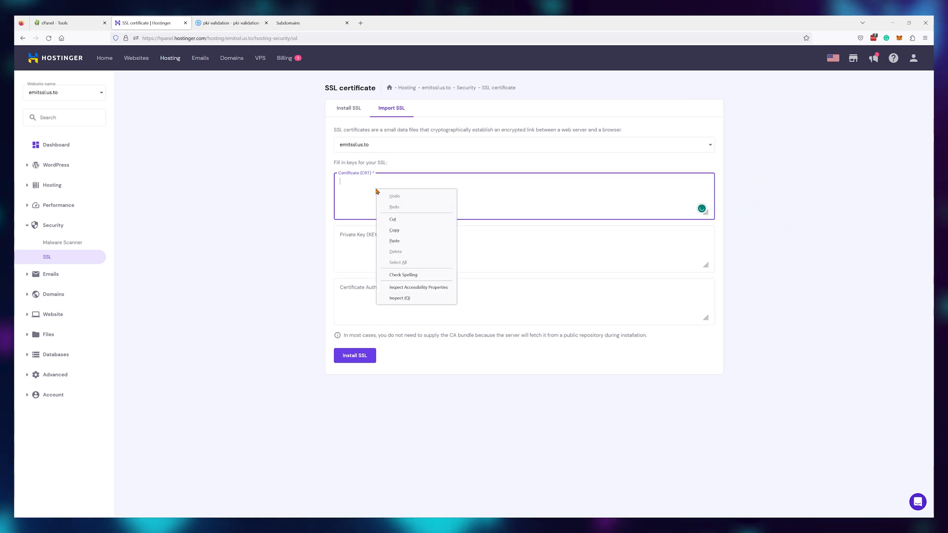
pyautogui.click(393, 240)
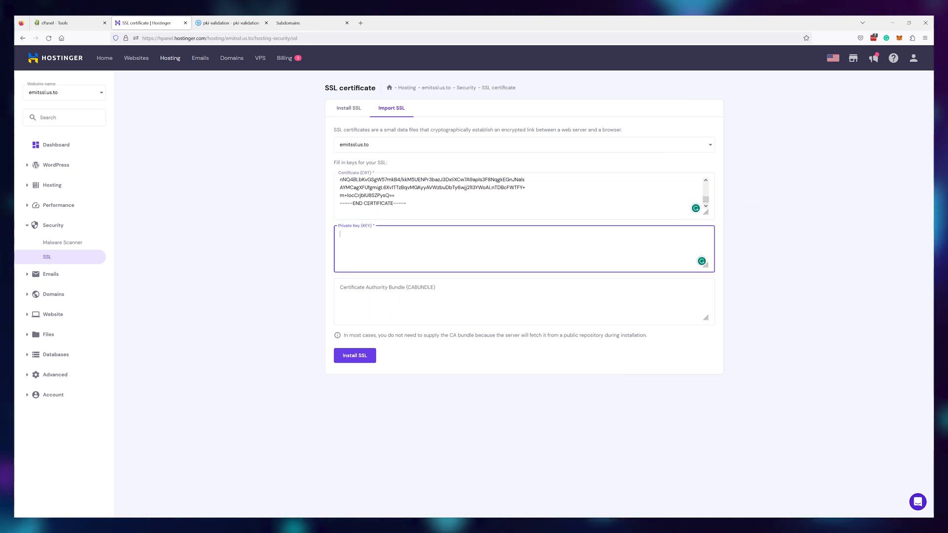
# - Add the private.key and CA bundle, install the SSL, and close the success message
pyautogui.rightClick(595, 271)
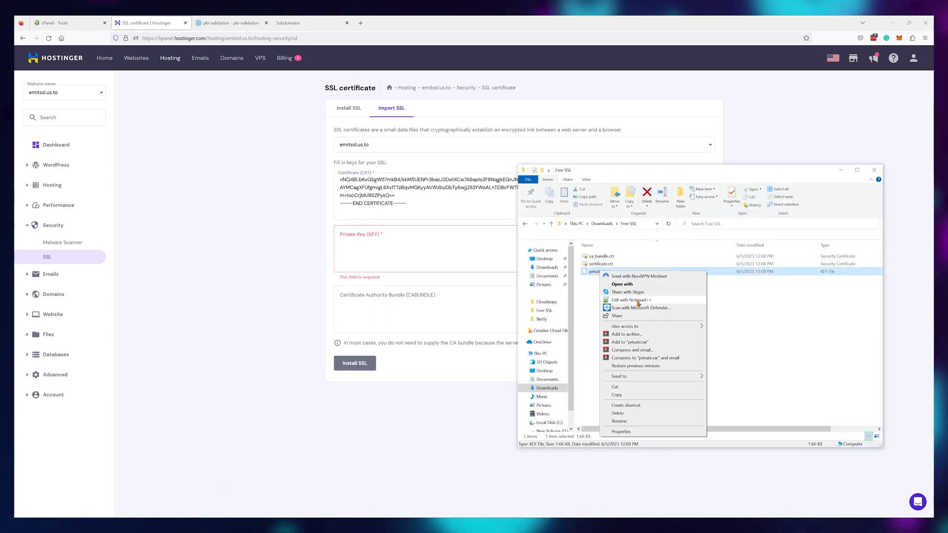
pyautogui.click(622, 284)
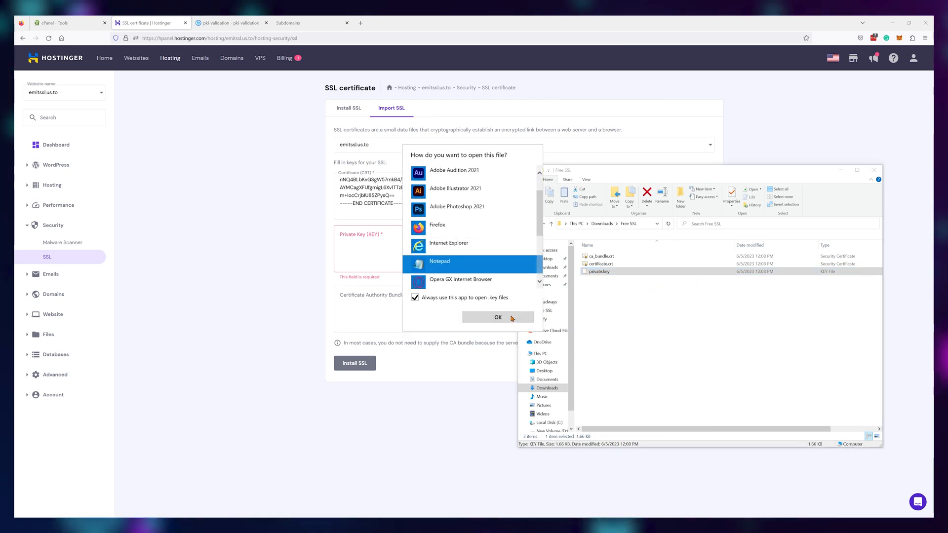
pyautogui.click(498, 317)
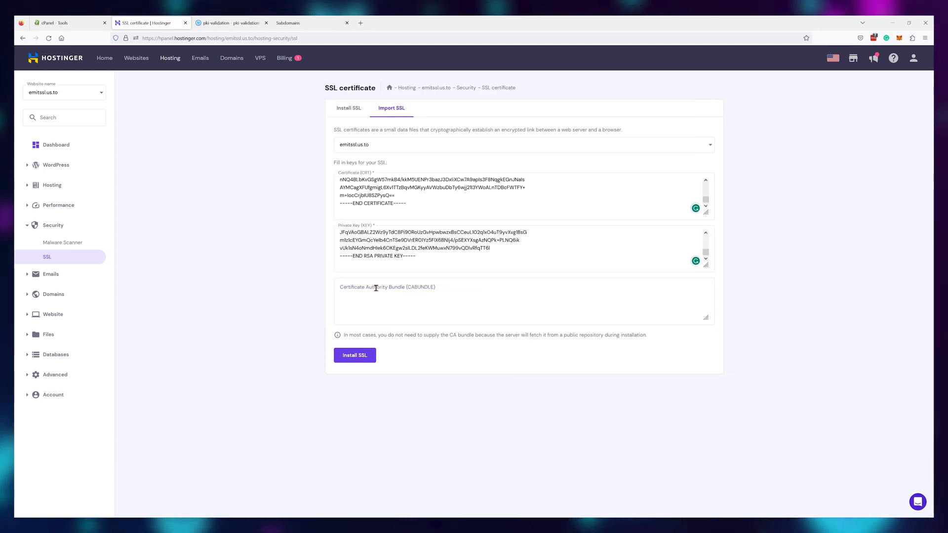
pyautogui.click(354, 355)
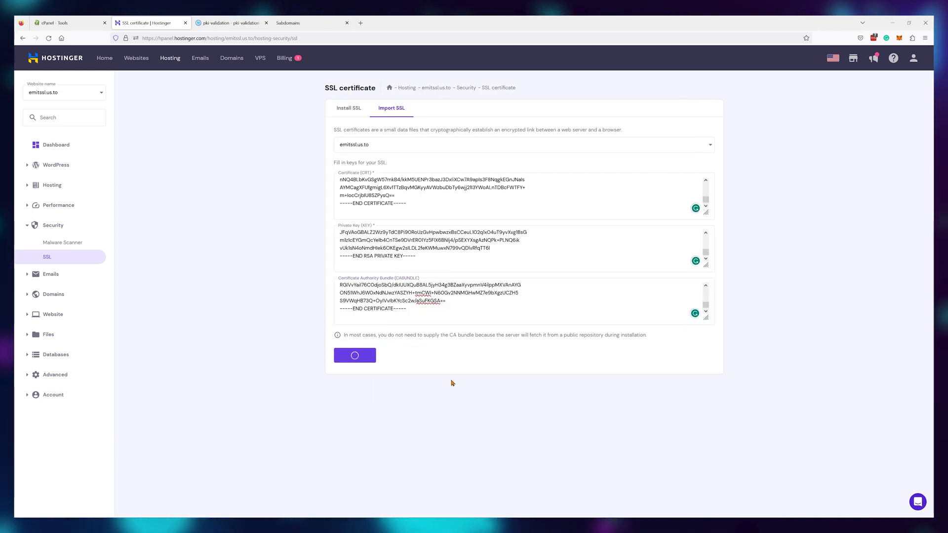
pyautogui.click(355, 355)
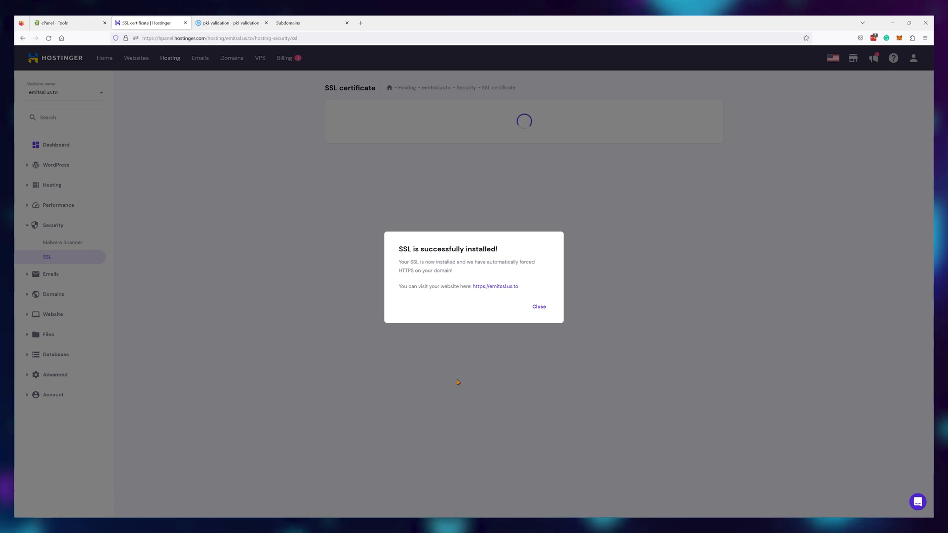
pyautogui.click(538, 306)
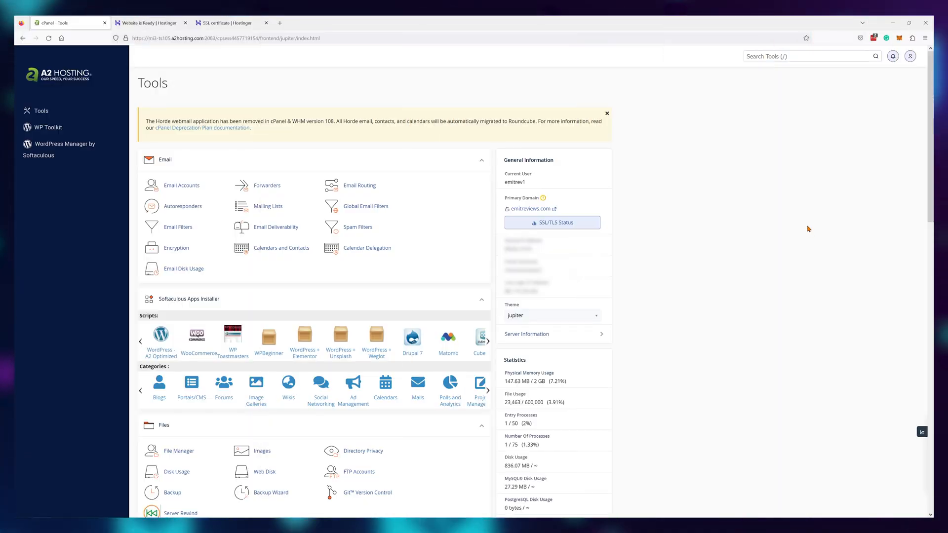
# - Open SSL/TLS from cPanel's Security section, then its Manage SSL sites page
pyautogui.scroll(-3)
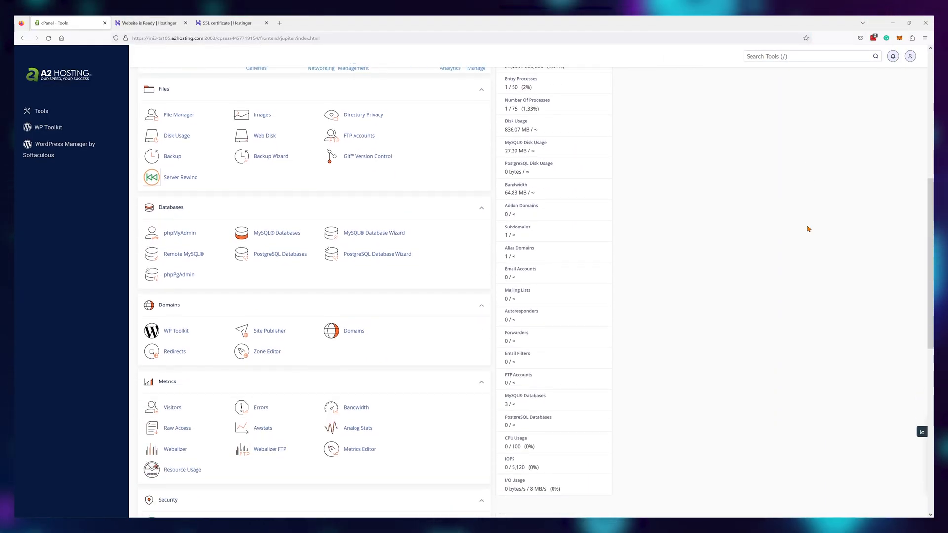
pyautogui.scroll(-3)
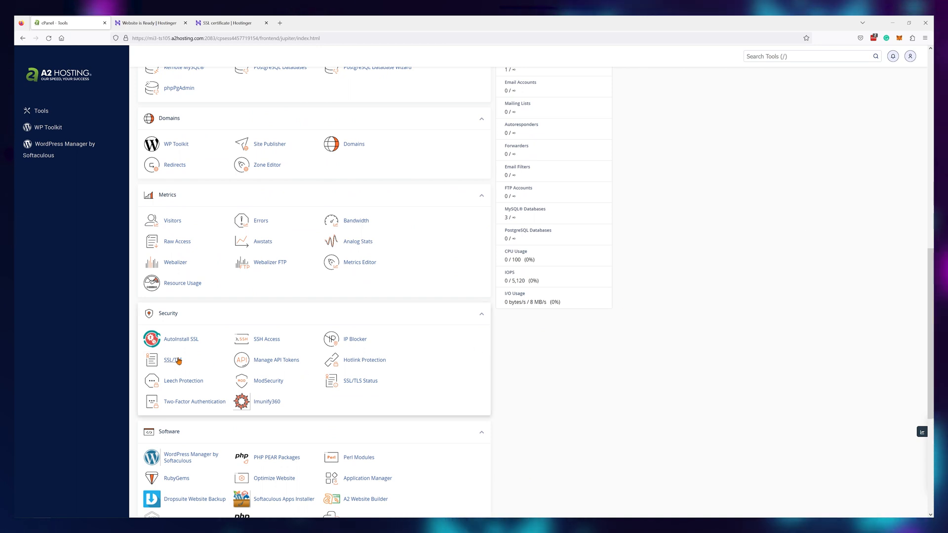
pyautogui.click(171, 360)
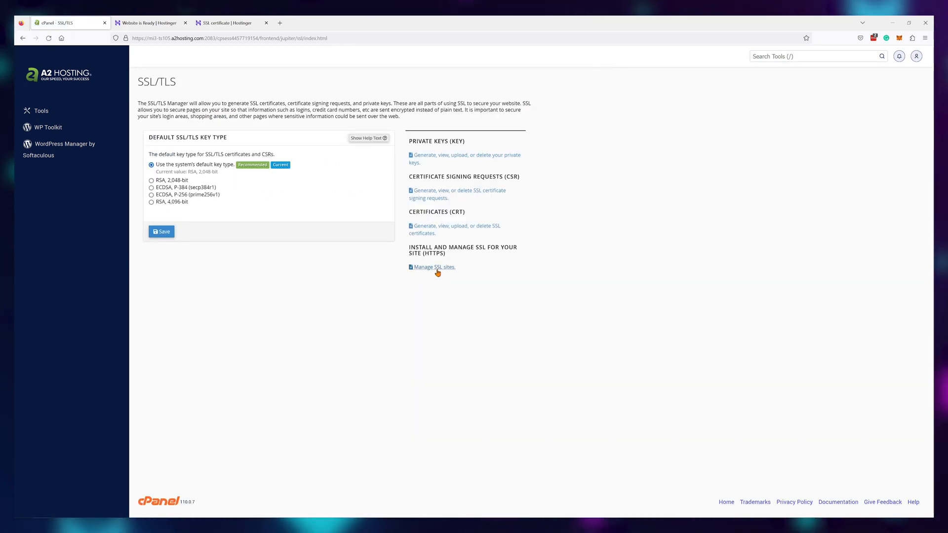
pyautogui.click(433, 267)
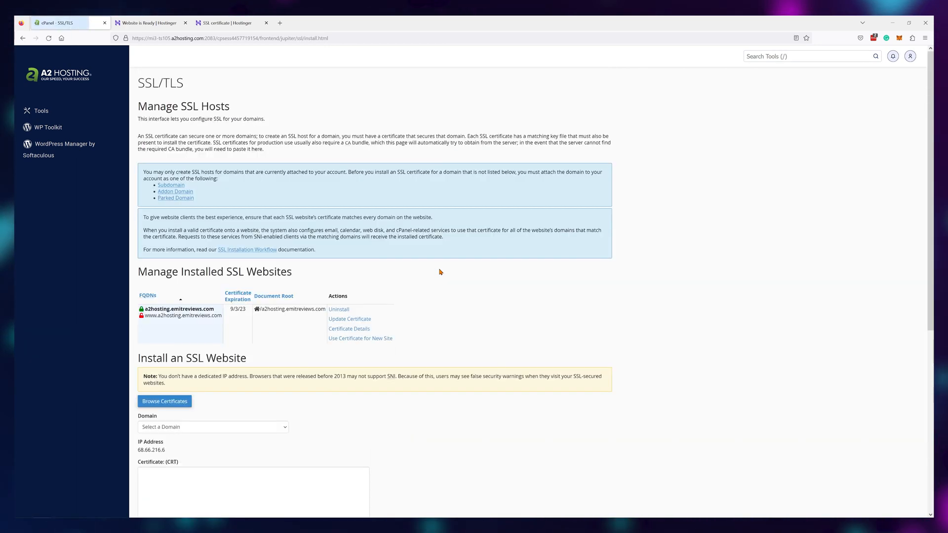